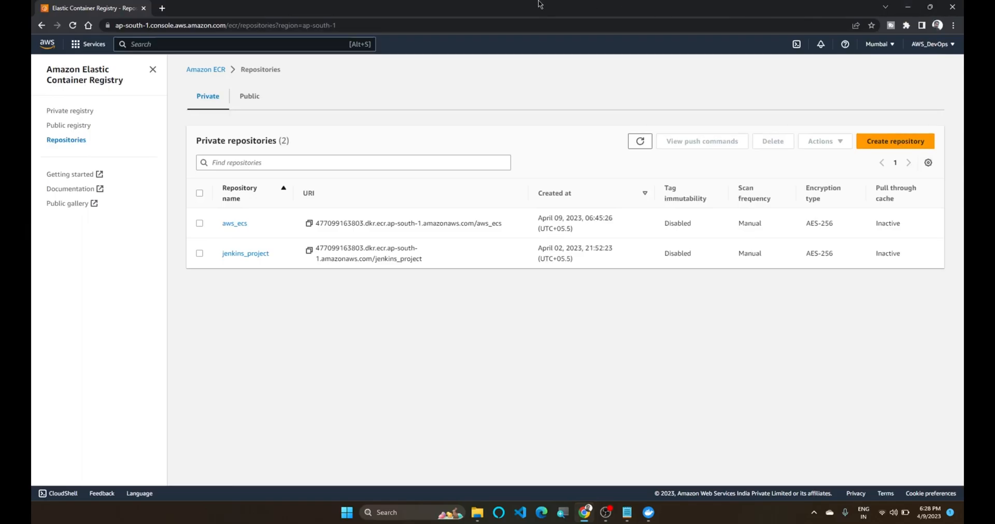
mouse_move(338, 95)
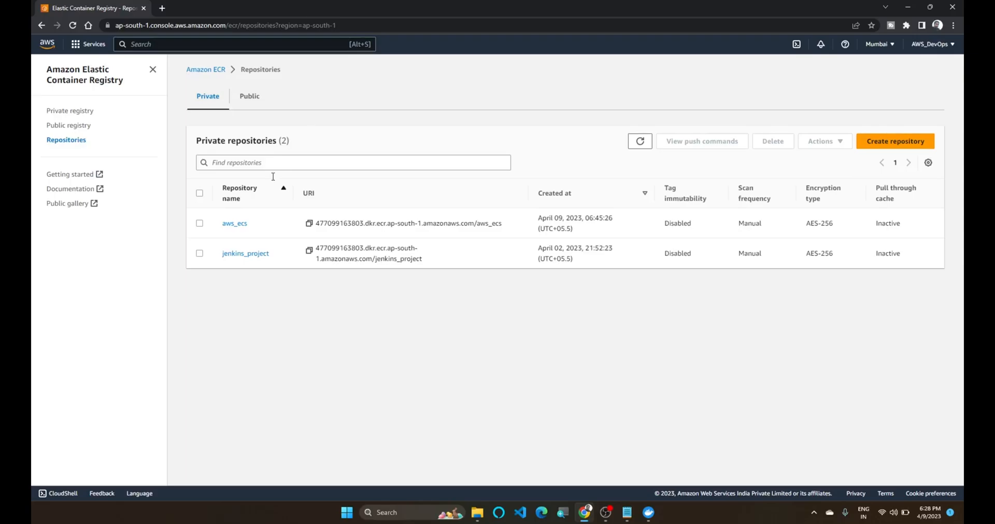
mouse_move(259, 322)
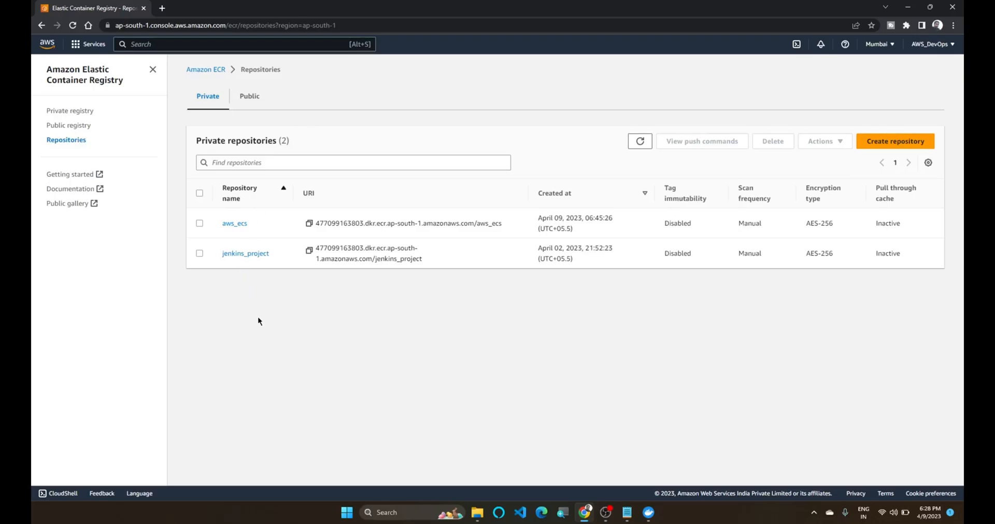
mouse_move(261, 341)
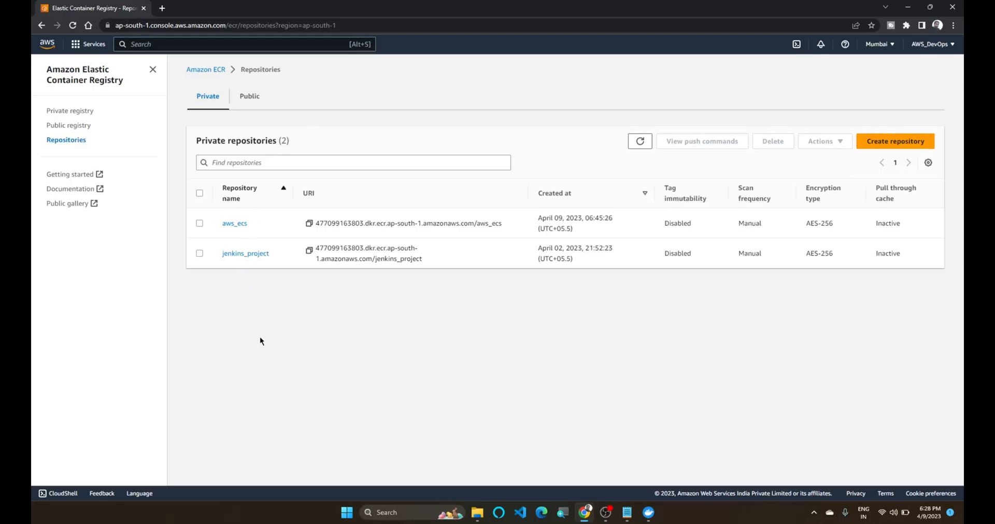
mouse_move(315, 298)
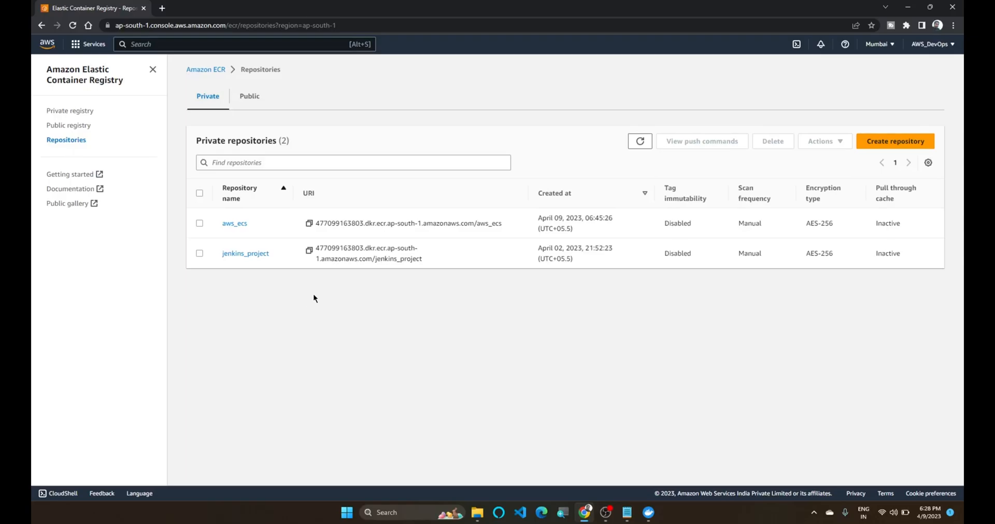
mouse_move(351, 239)
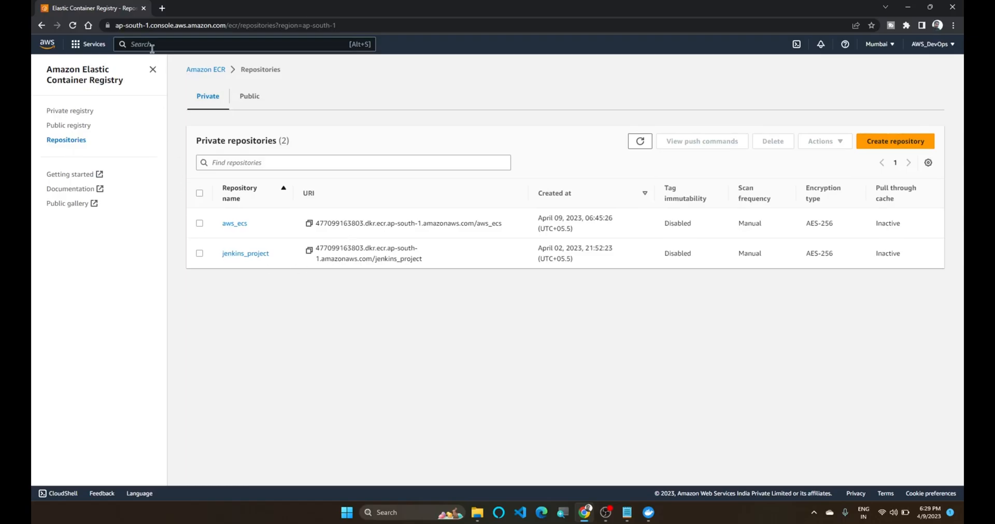
Search 'ec' in the AWS console and open Elastic Container Registry
type("ecr")
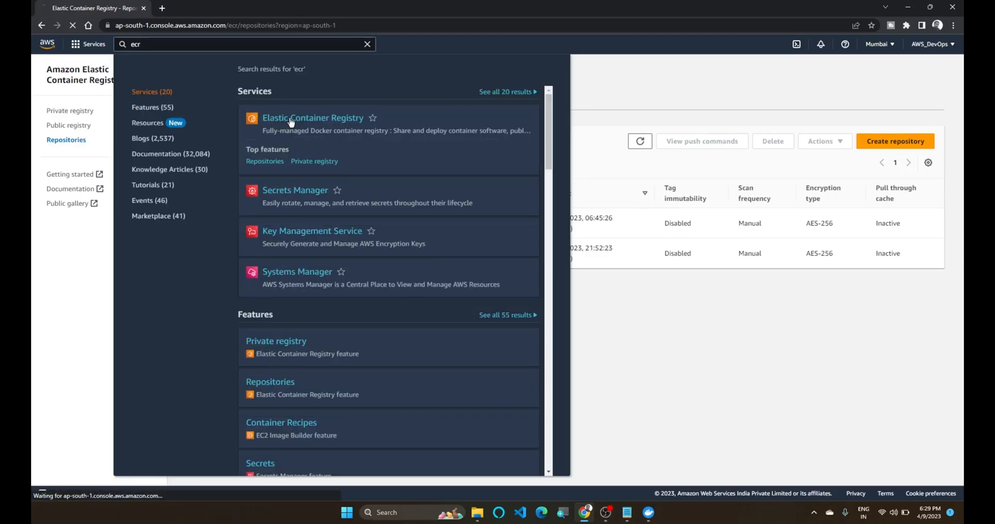
left_click(312, 118)
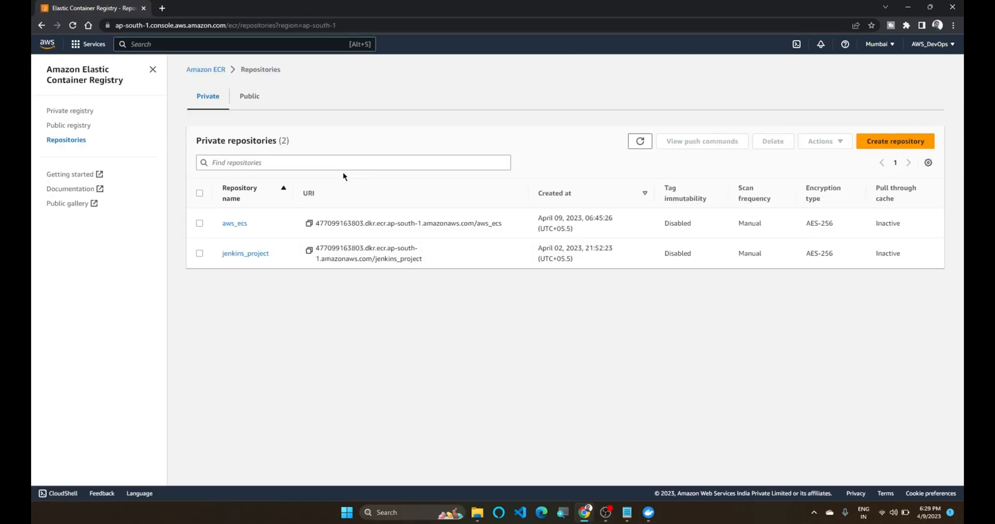
mouse_move(87, 163)
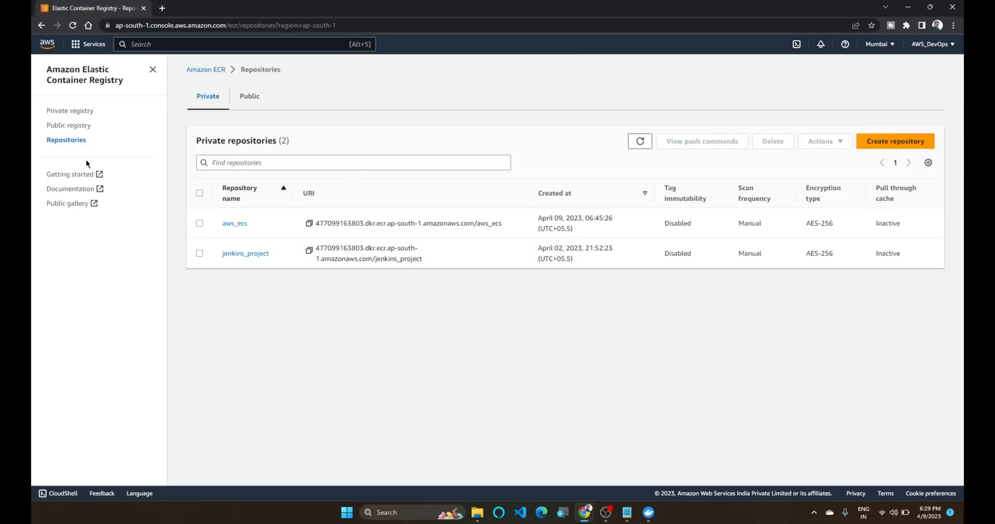
mouse_move(219, 88)
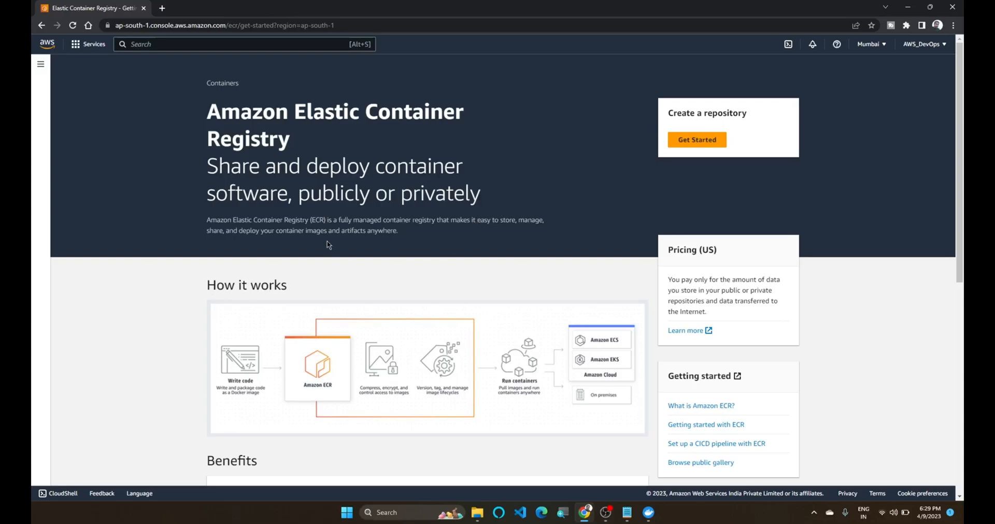
mouse_move(300, 246)
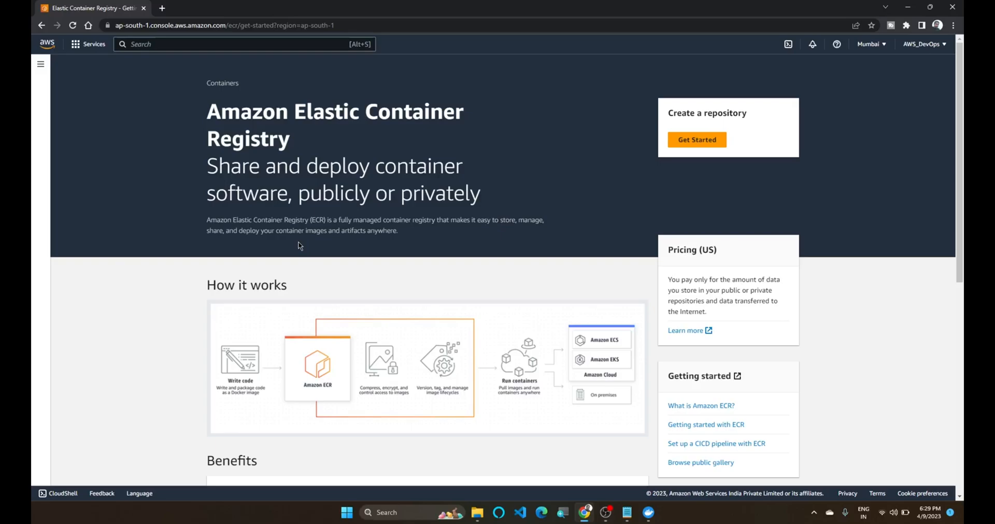
mouse_move(335, 151)
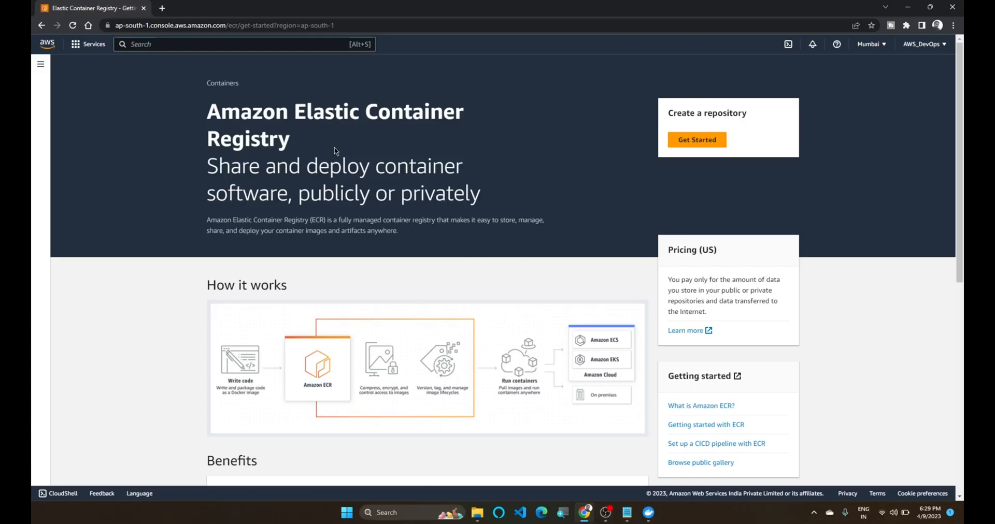
mouse_move(87, 89)
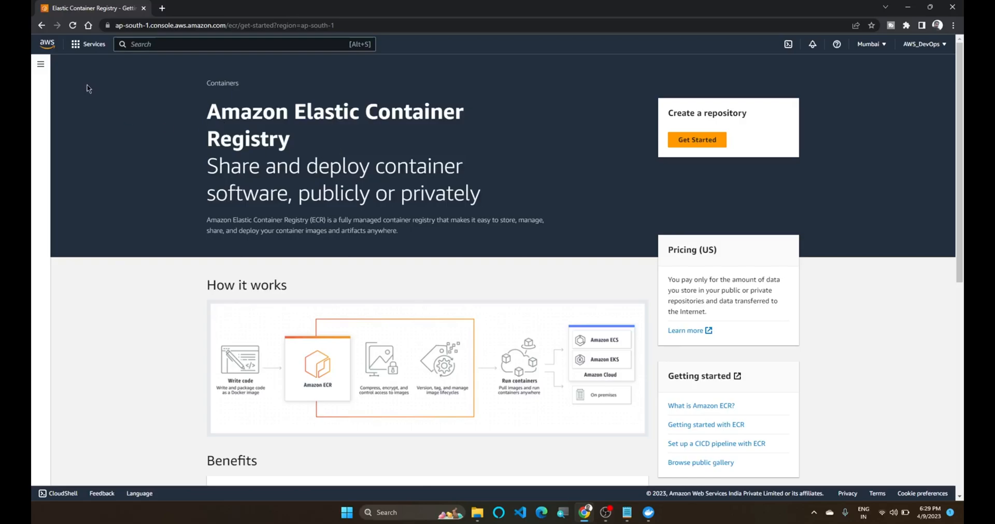
Expand the ECR side navigation to show registry and repository links
left_click(40, 64)
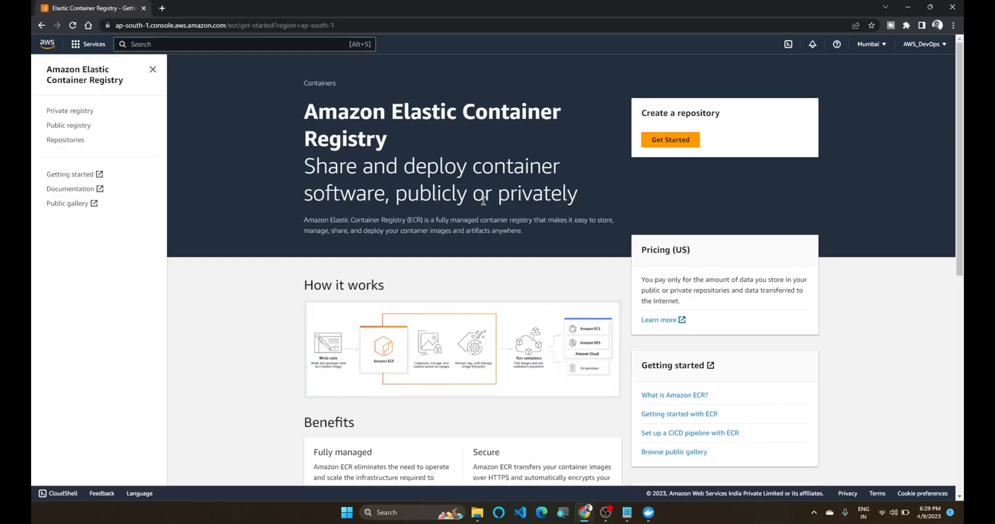
Create a private repository named nginx with KMS encryption left off
left_click(670, 140)
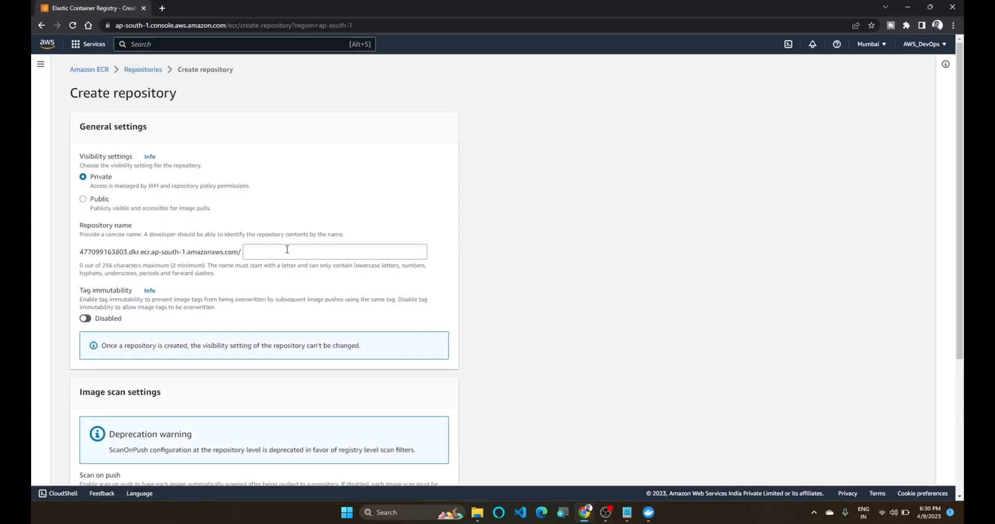
left_click(334, 251)
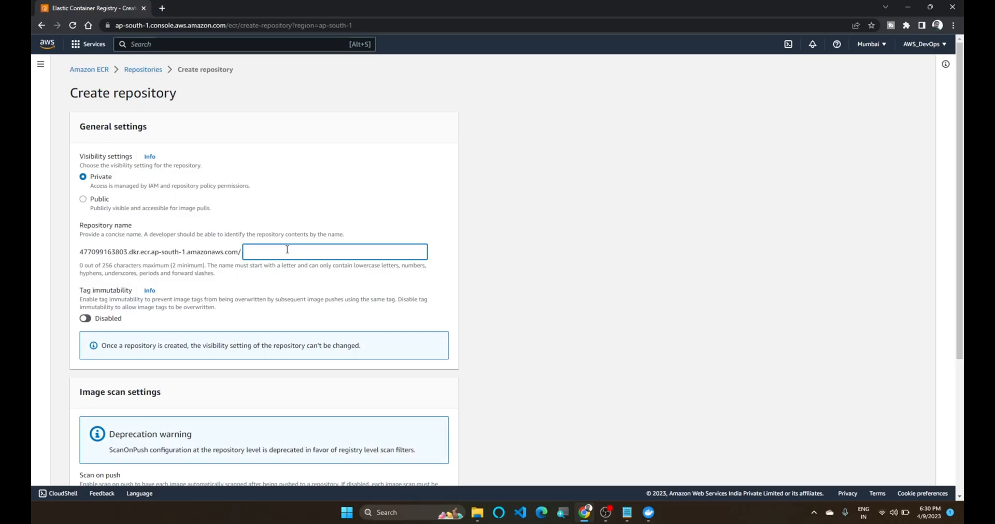
type("nginx")
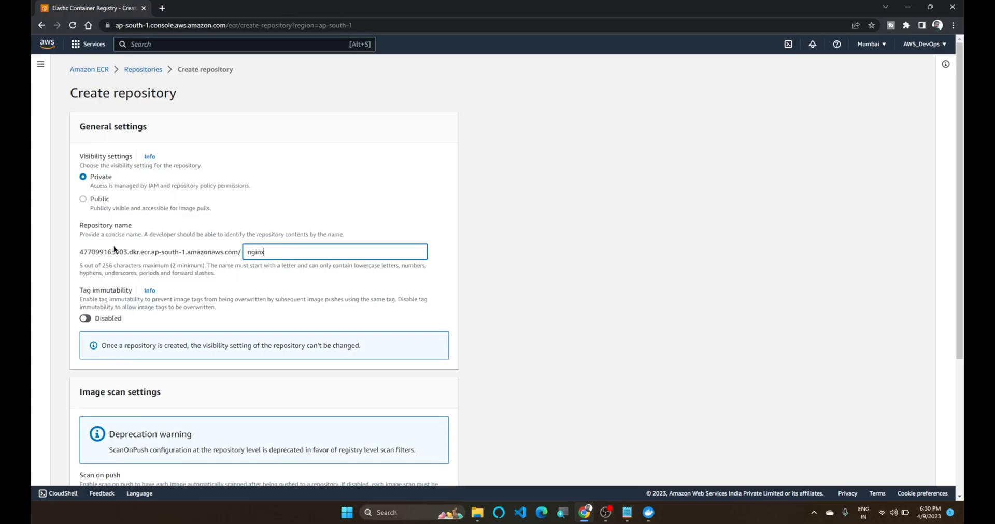
scroll("down", 3)
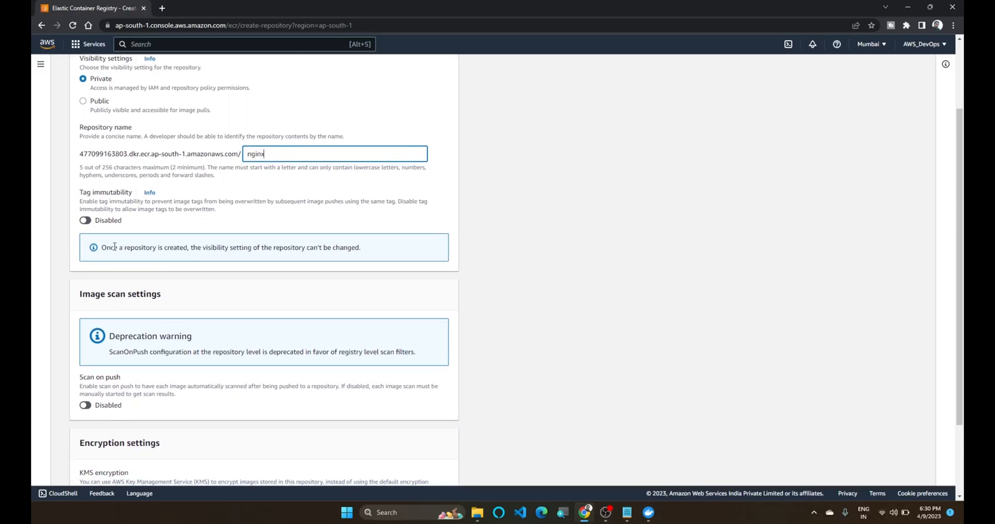
scroll("down", 3)
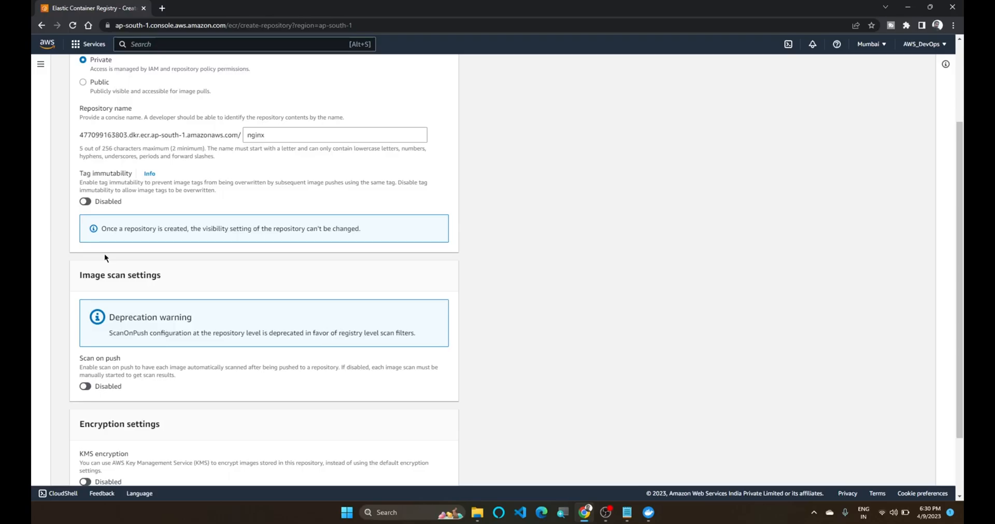
scroll("down", 3)
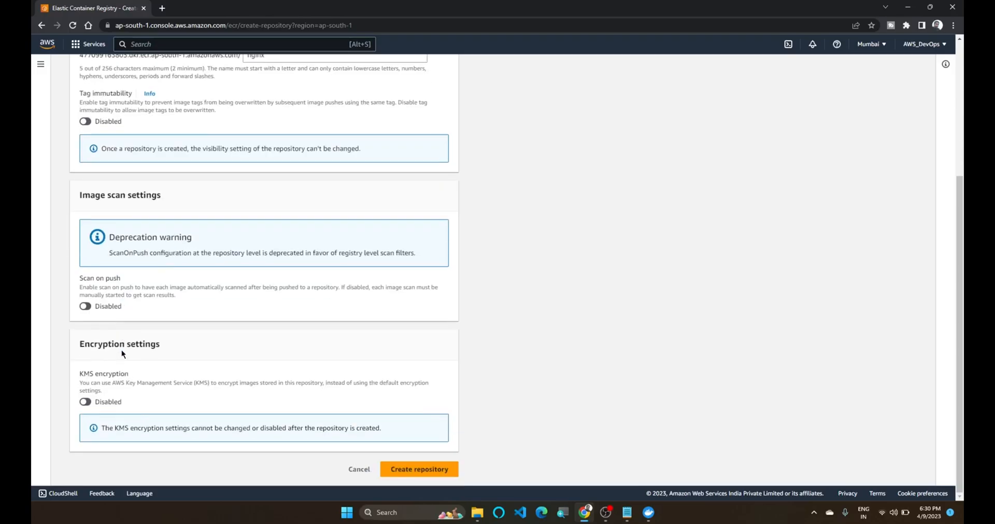
mouse_move(95, 400)
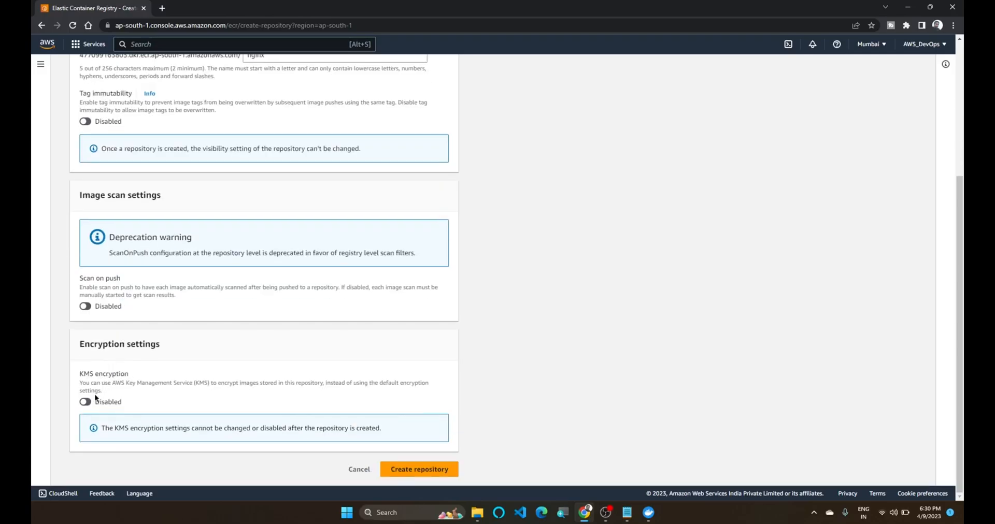
left_click(84, 403)
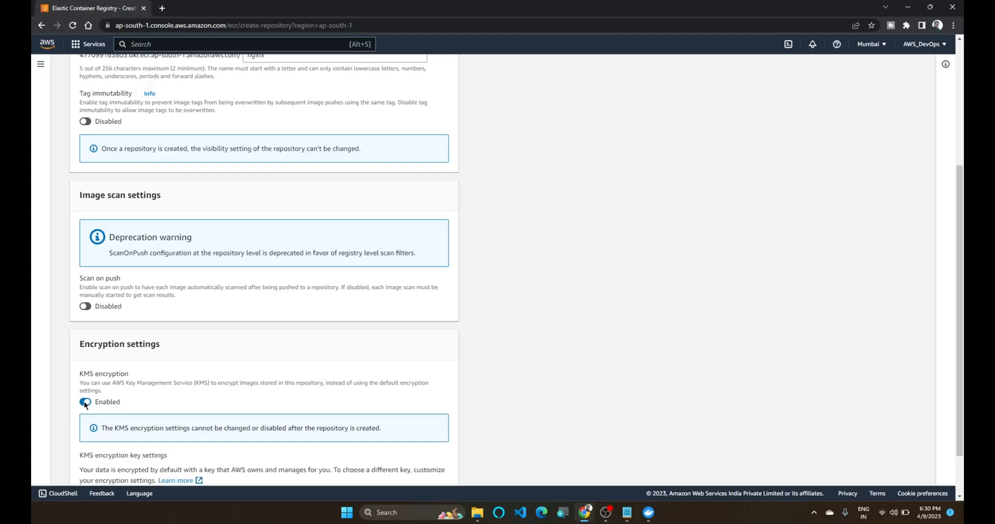
left_click(85, 402)
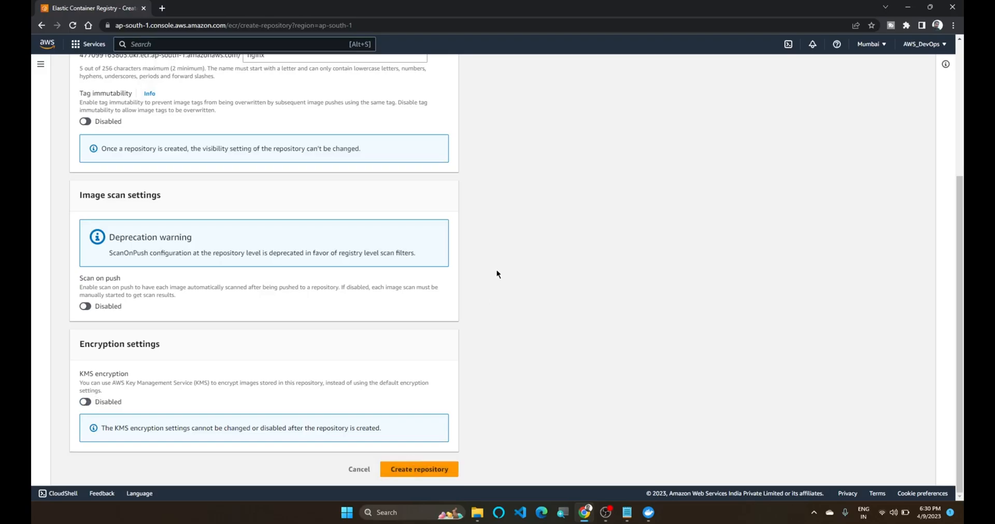
mouse_move(406, 470)
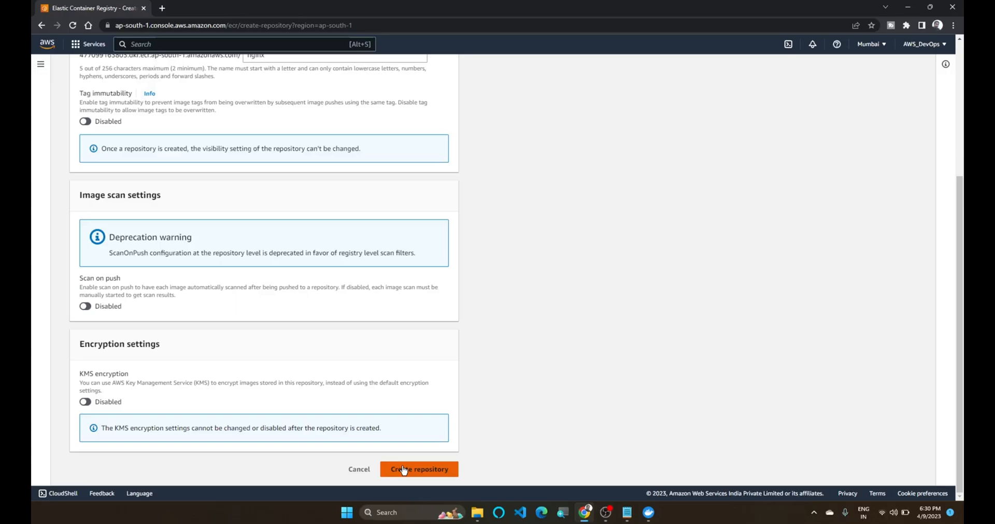
left_click(419, 470)
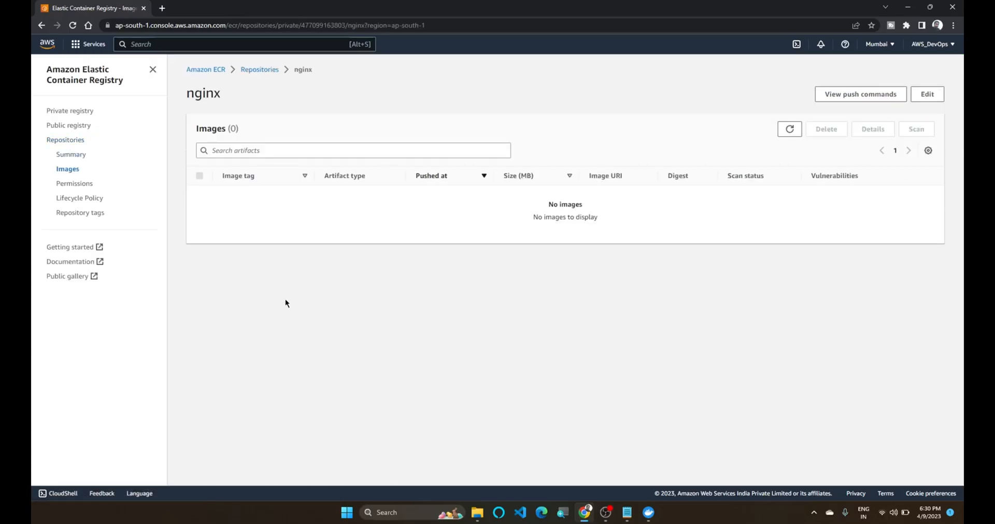
mouse_move(585, 276)
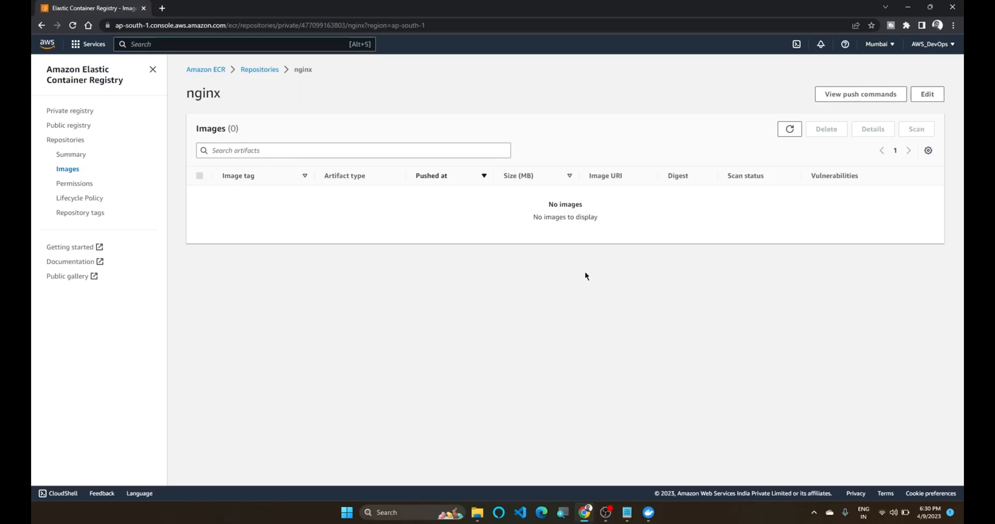
Show the push commands for the nginx repository
left_click(860, 94)
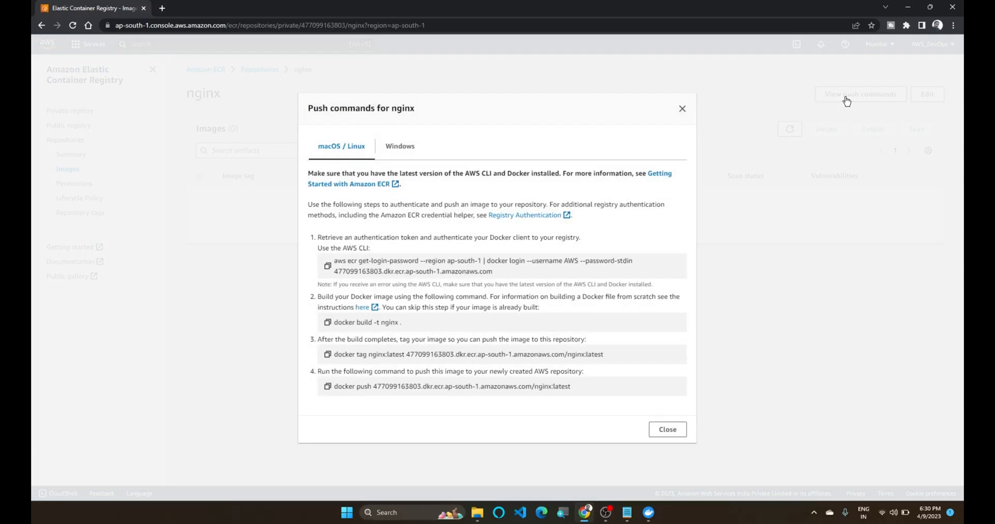
mouse_move(416, 398)
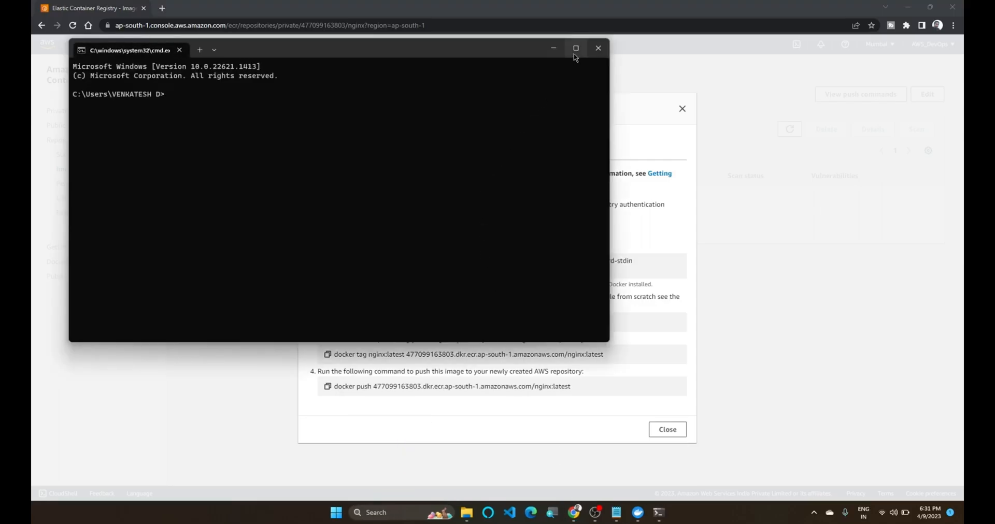
Run docker images and docker pull nginx to get nginx latest locally
left_click(576, 48)
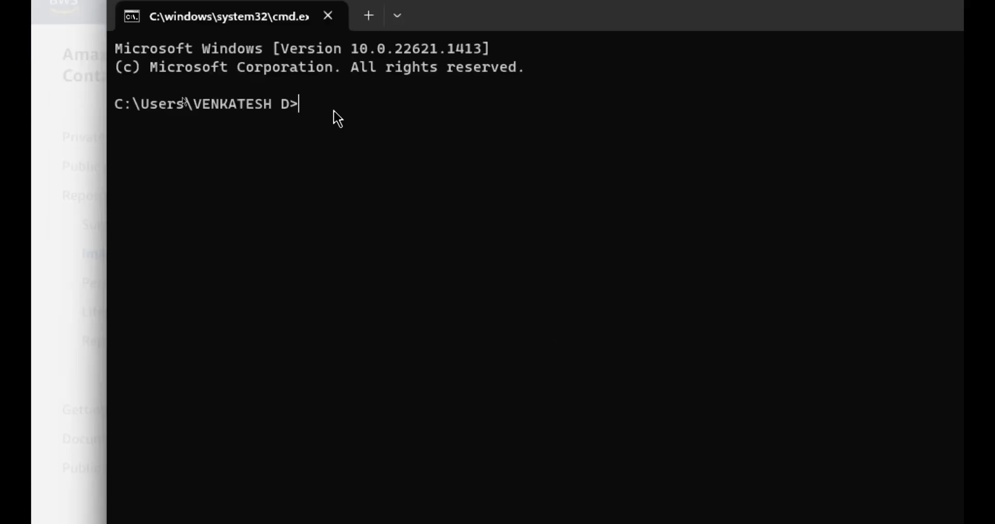
type("docker images")
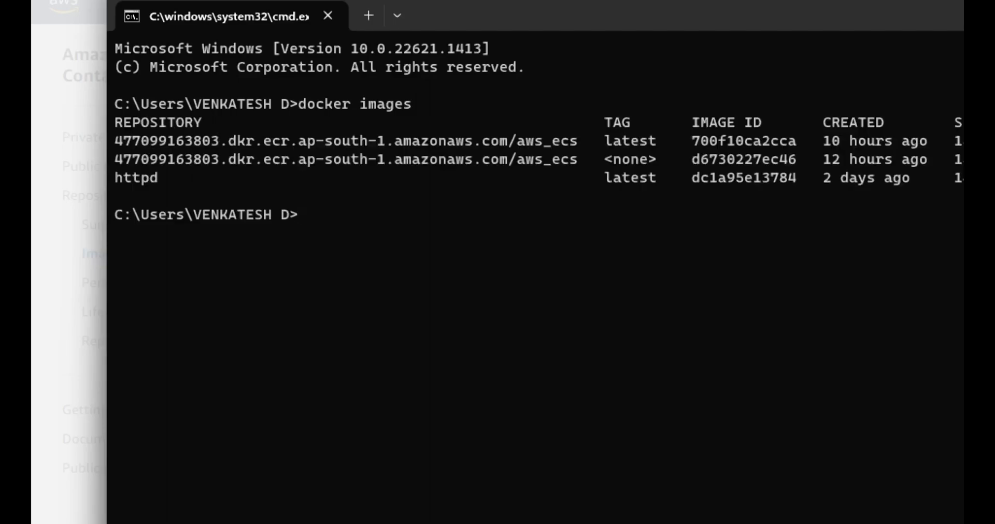
mouse_move(653, 140)
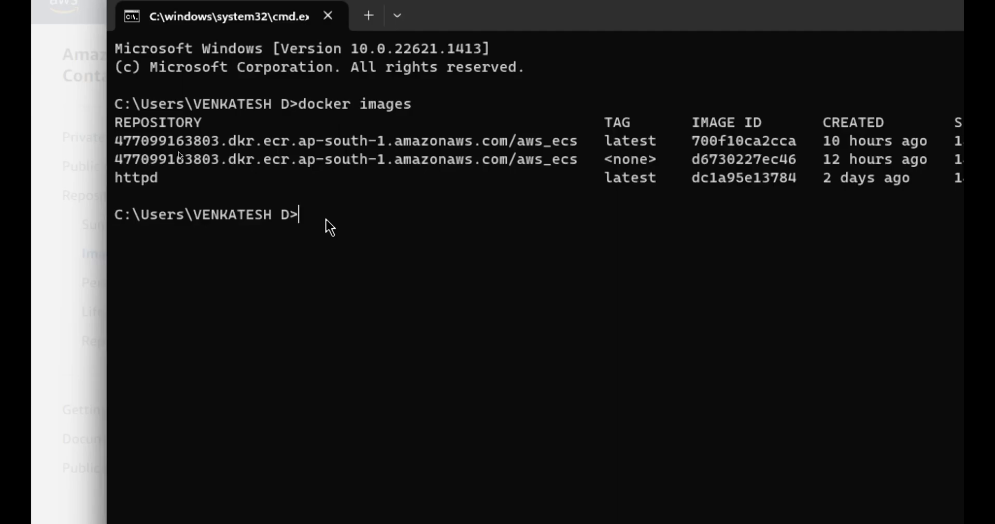
type("docker")
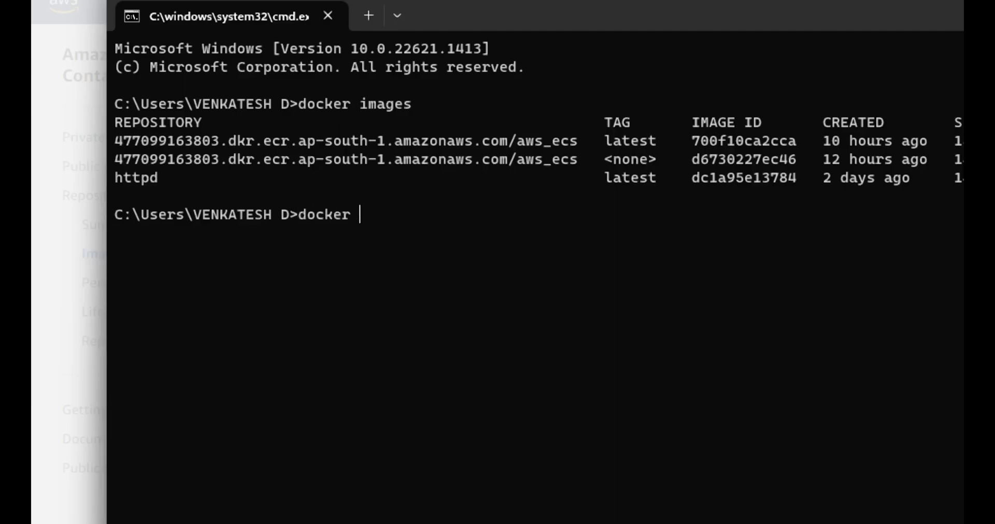
type("pull nginx")
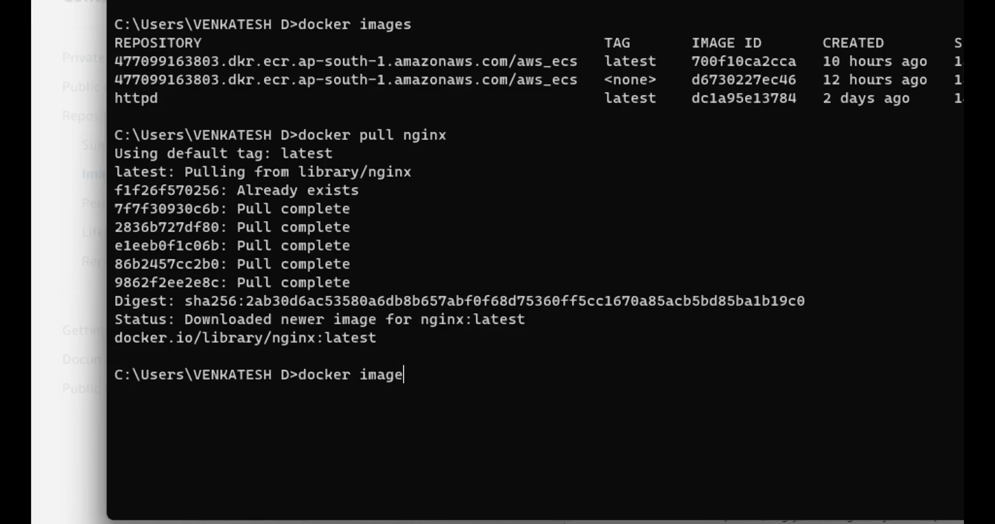
key("Enter")
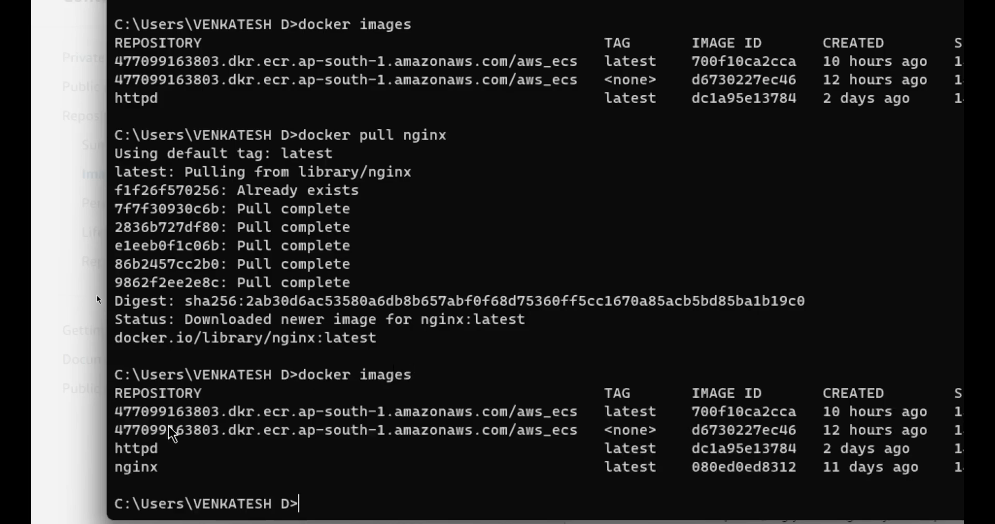
mouse_move(127, 484)
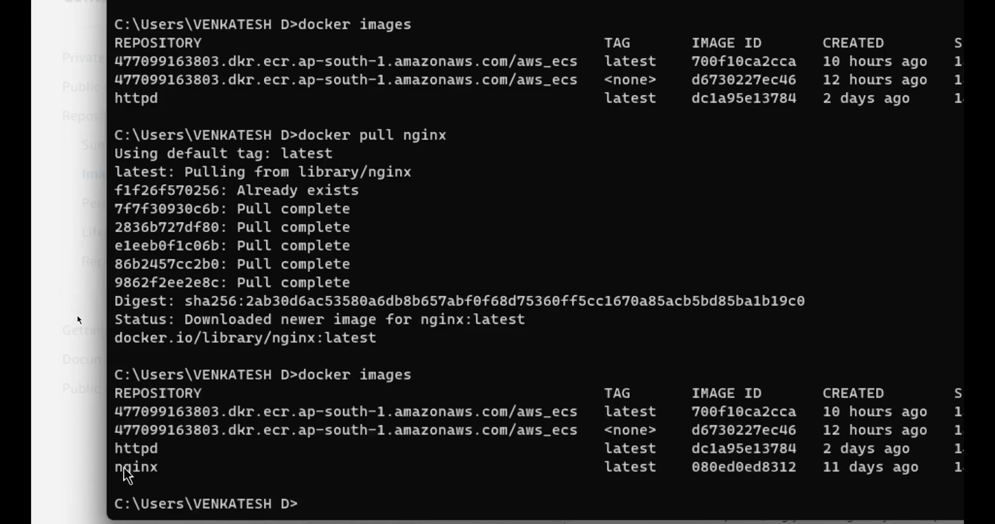
double_click(136, 467)
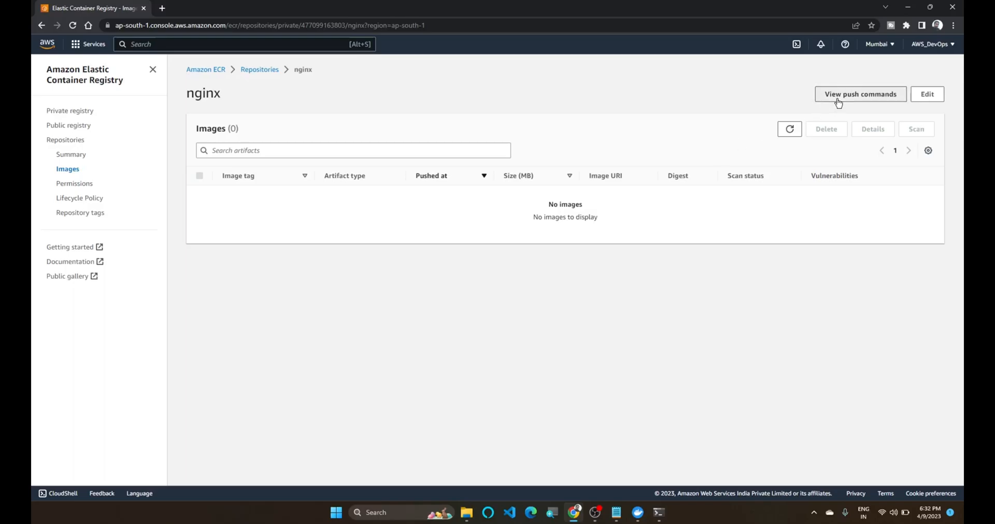
Copy the ap-south-1 ECR login command and the nginx:latest tag command from the push commands
left_click(860, 94)
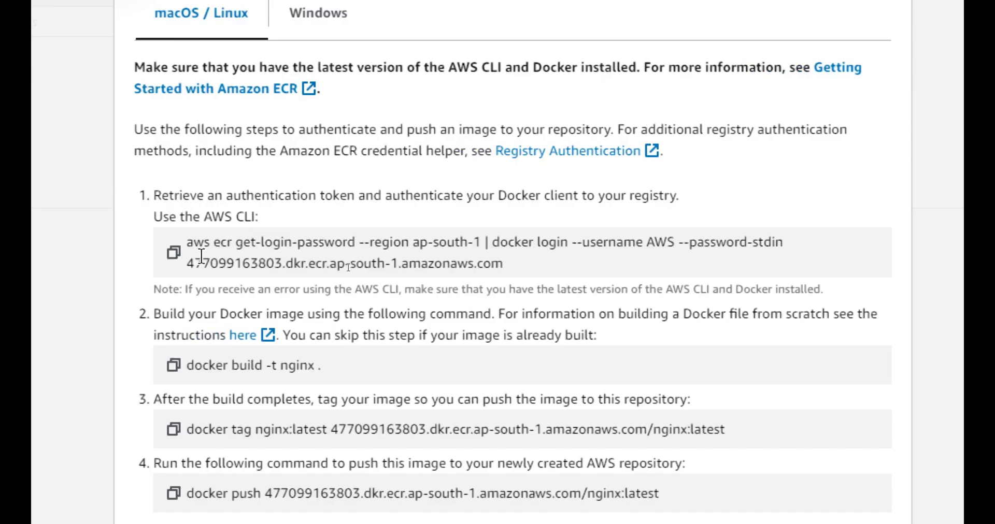
mouse_move(373, 266)
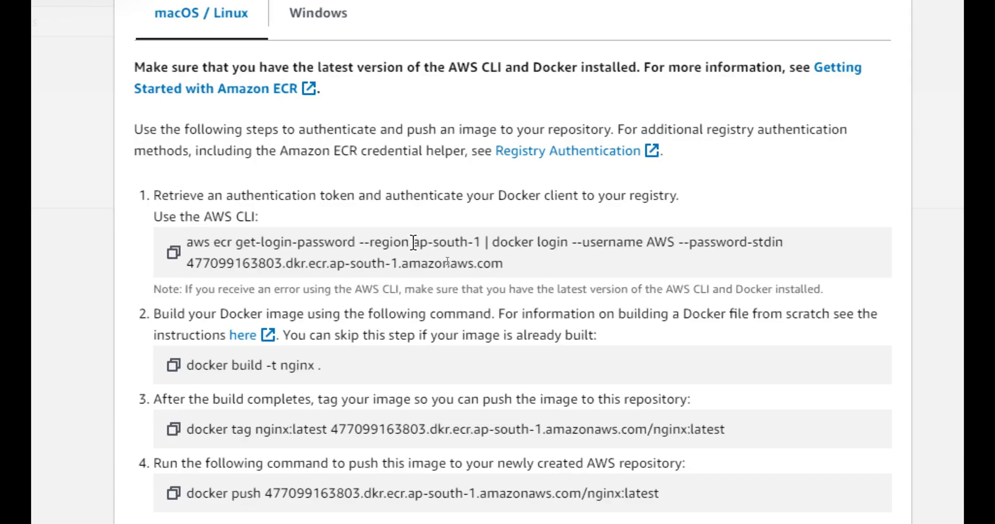
double_click(448, 242)
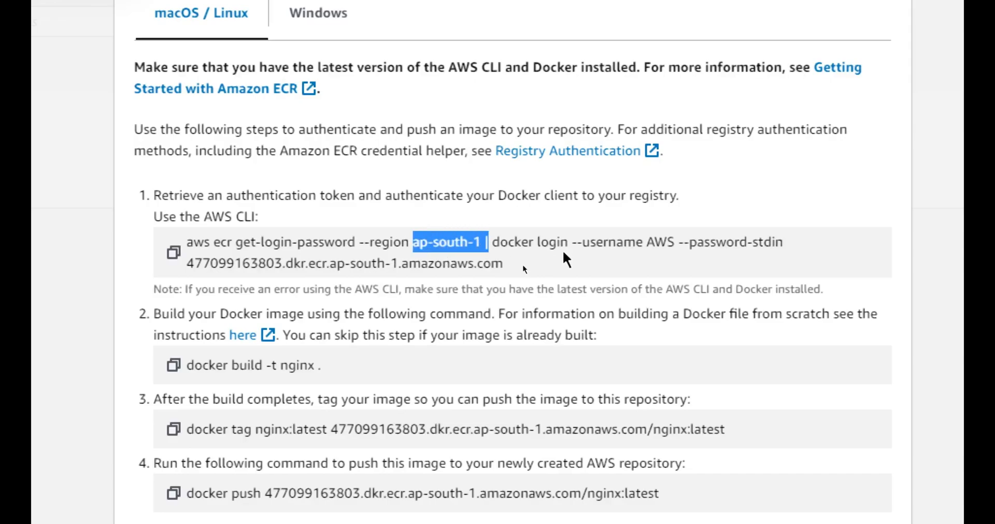
mouse_move(492, 282)
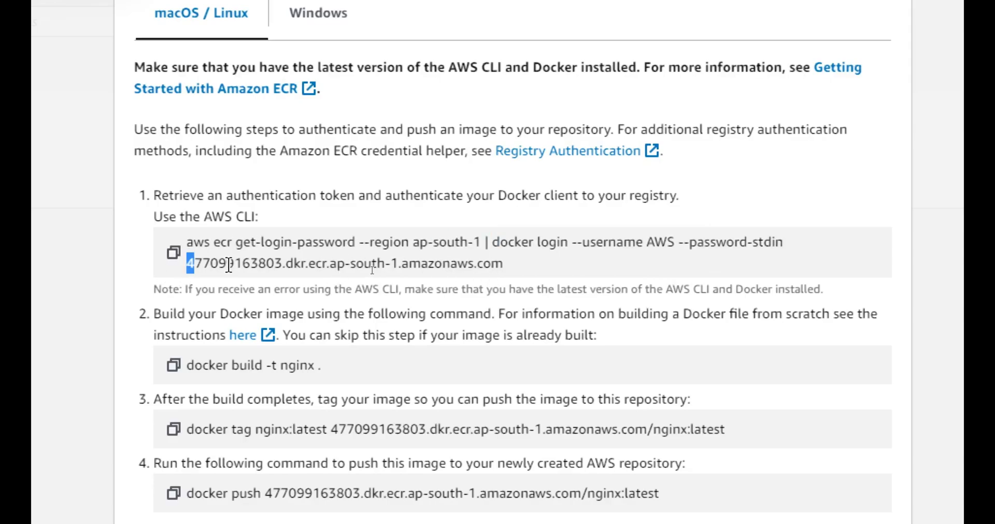
left_click_drag(187, 264, 343, 263)
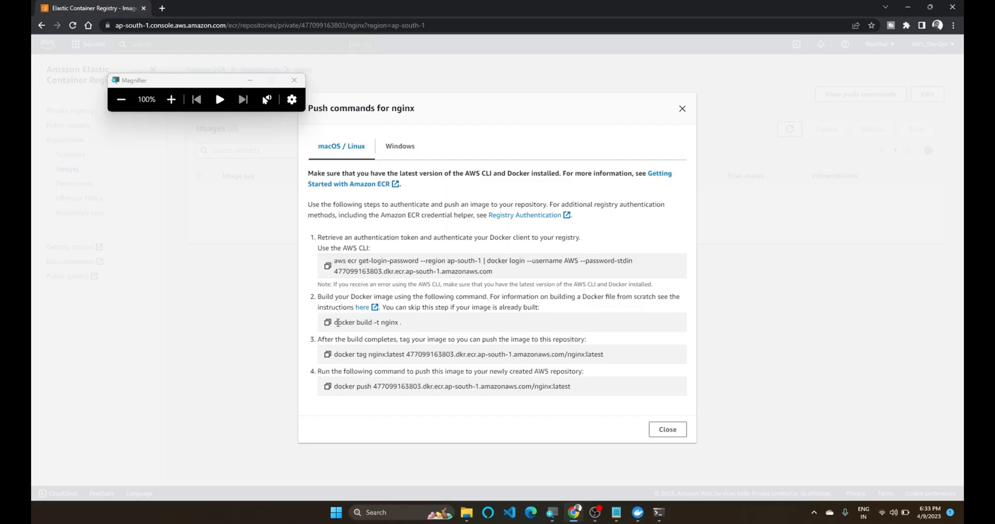
mouse_move(446, 333)
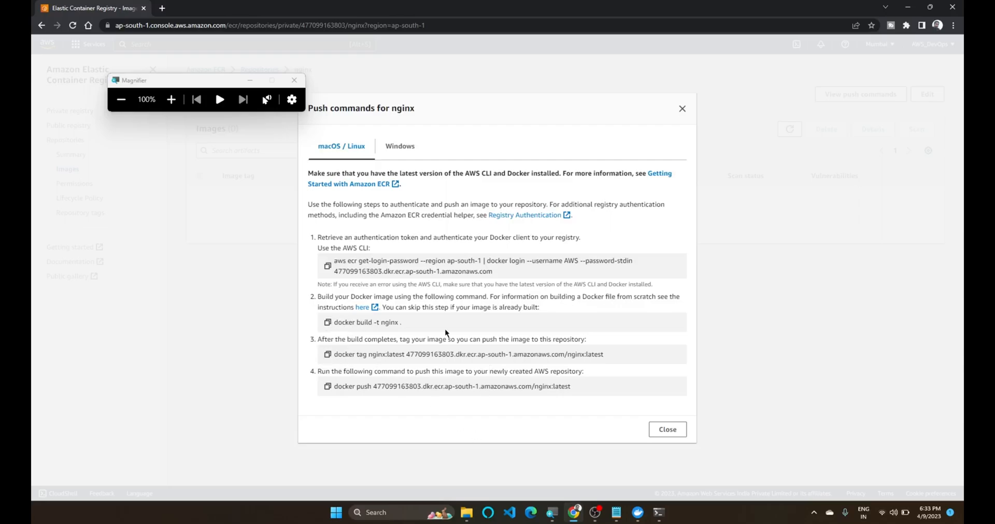
mouse_move(385, 322)
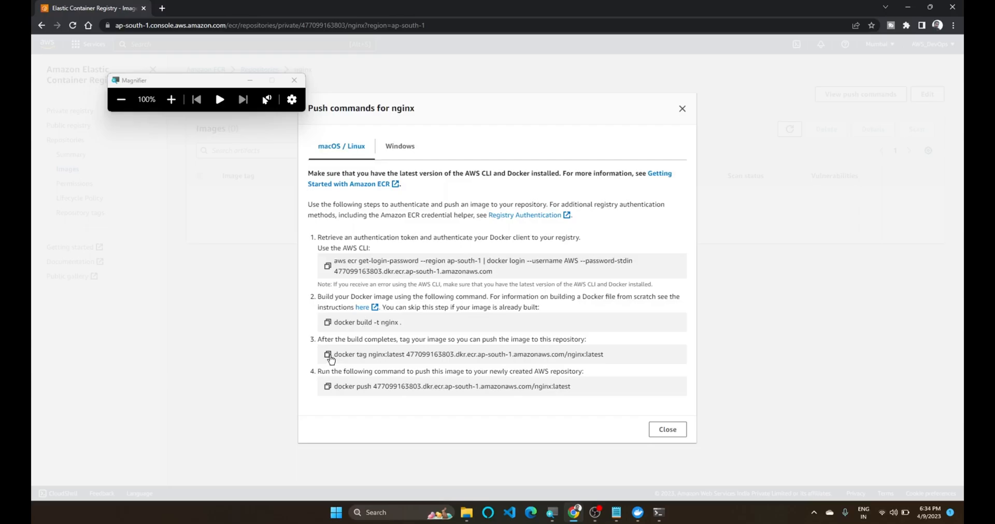
left_click(327, 354)
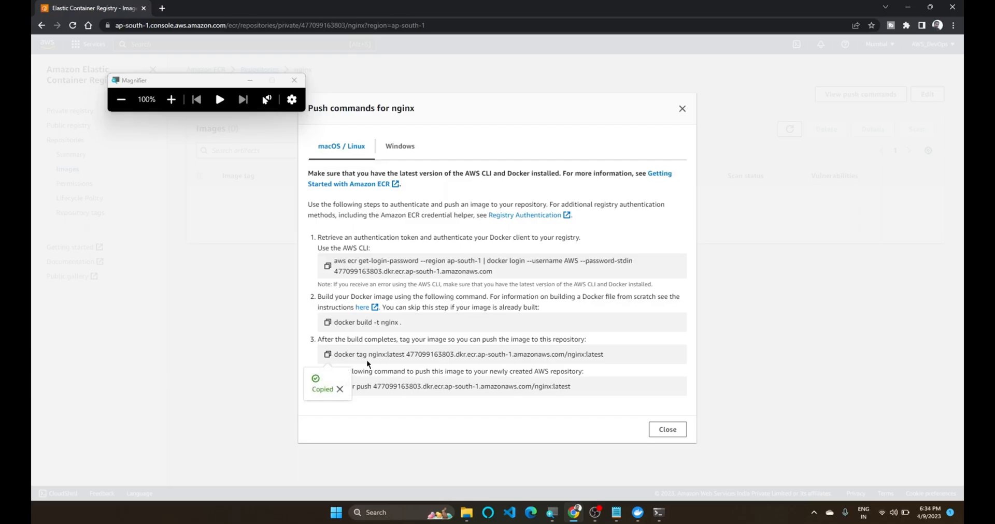
double_click(386, 354)
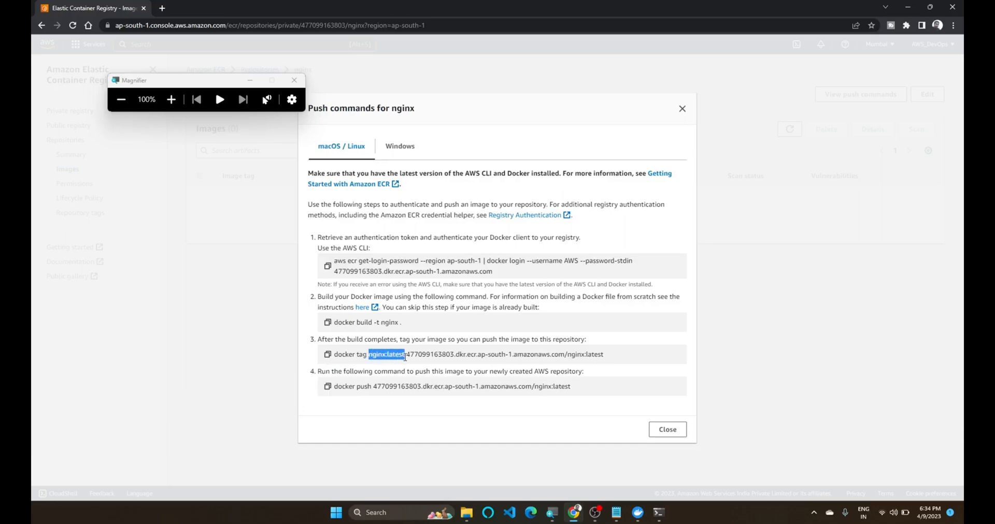
left_click_drag(406, 354, 602, 354)
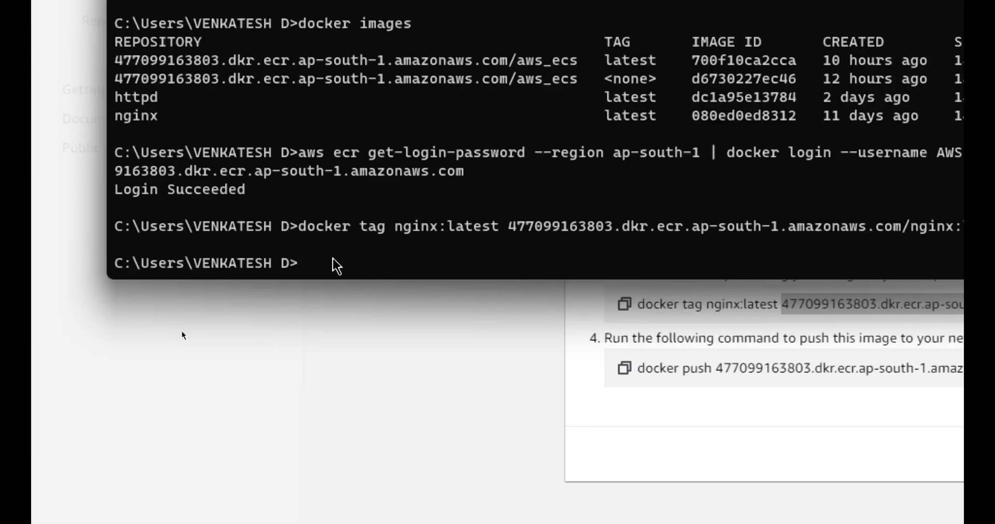
List local images, then run the copied docker push command for nginx to ECR
type("docker images")
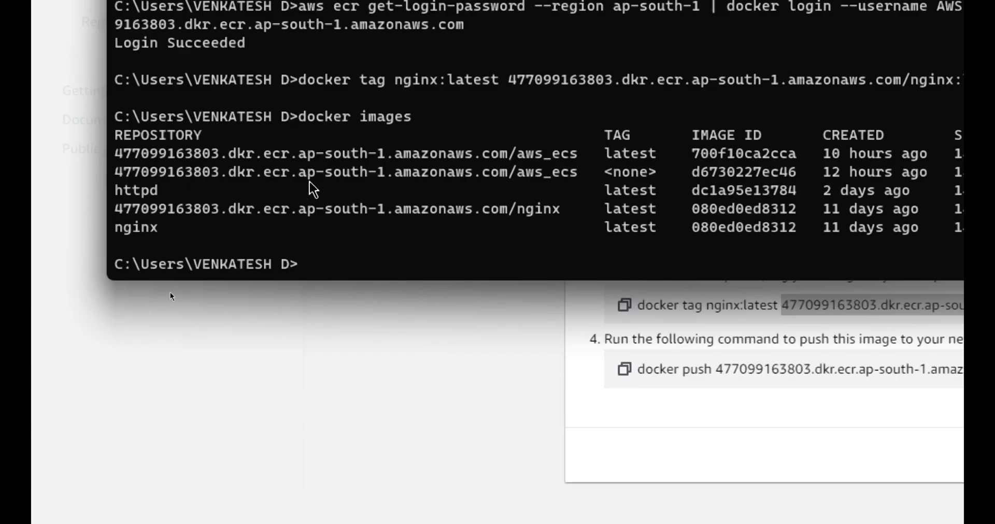
mouse_move(124, 218)
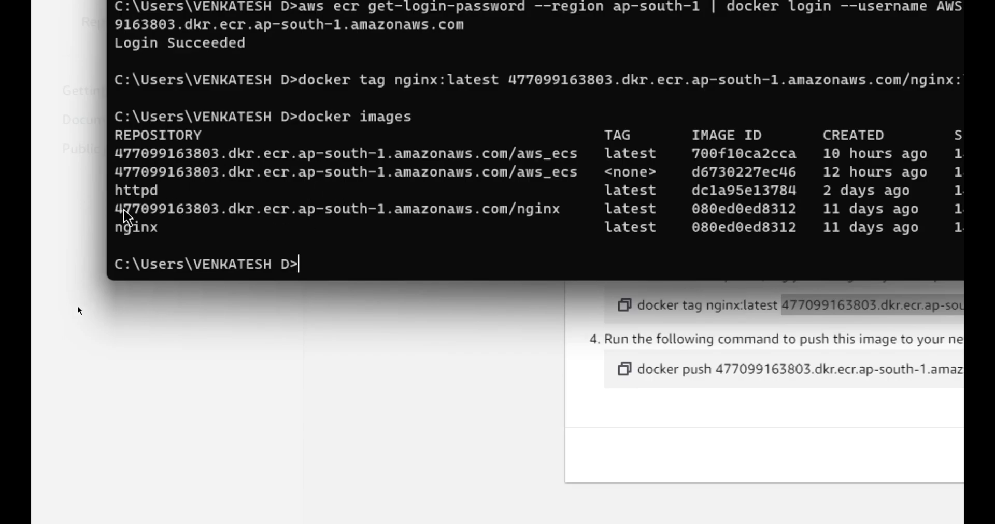
mouse_move(392, 222)
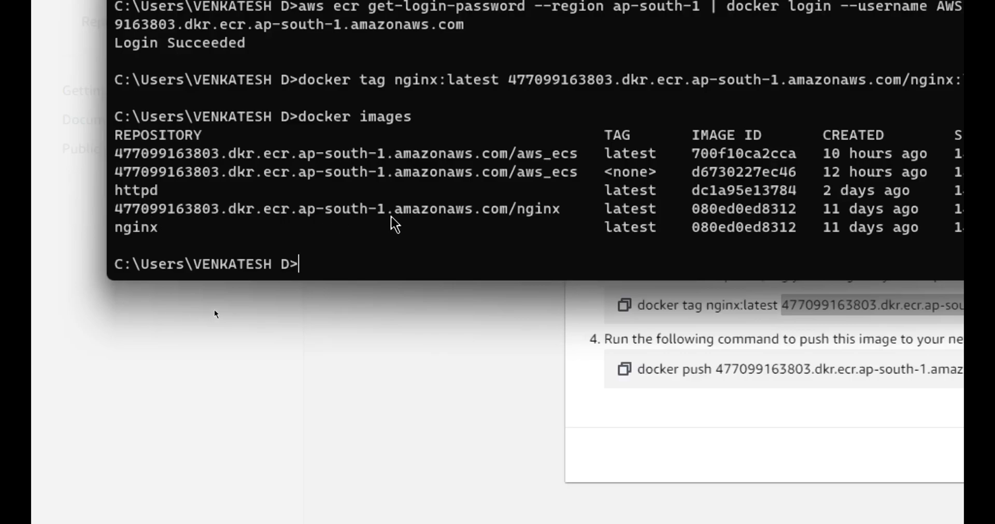
mouse_move(471, 245)
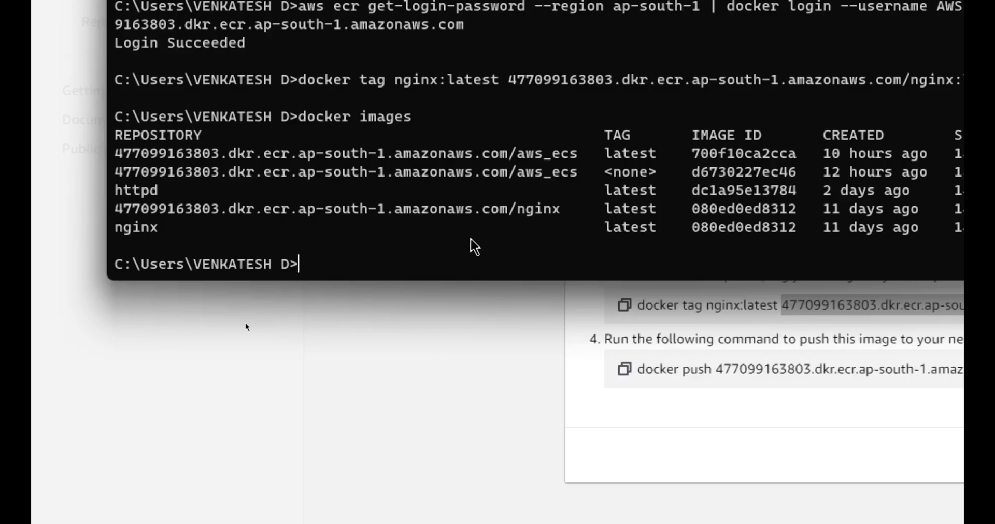
mouse_move(307, 256)
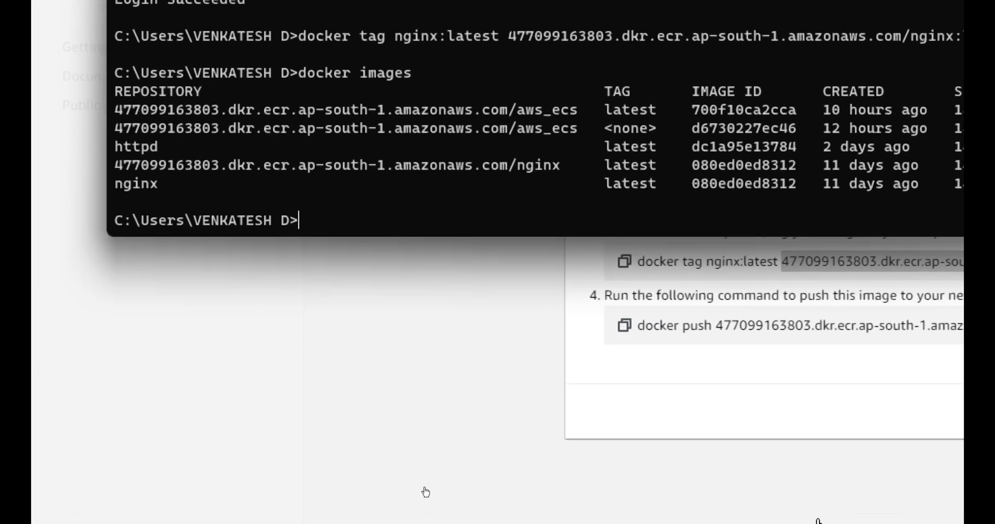
left_click(624, 281)
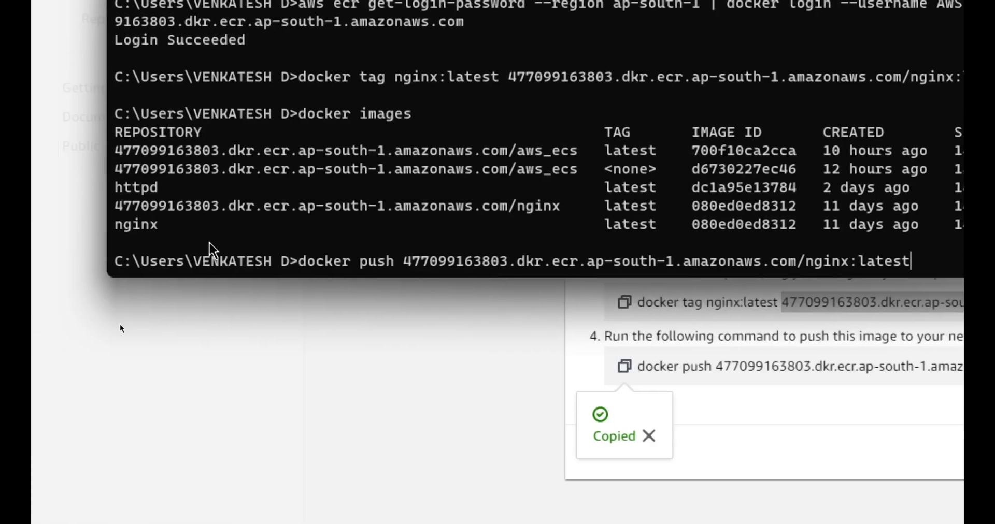
key("Enter")
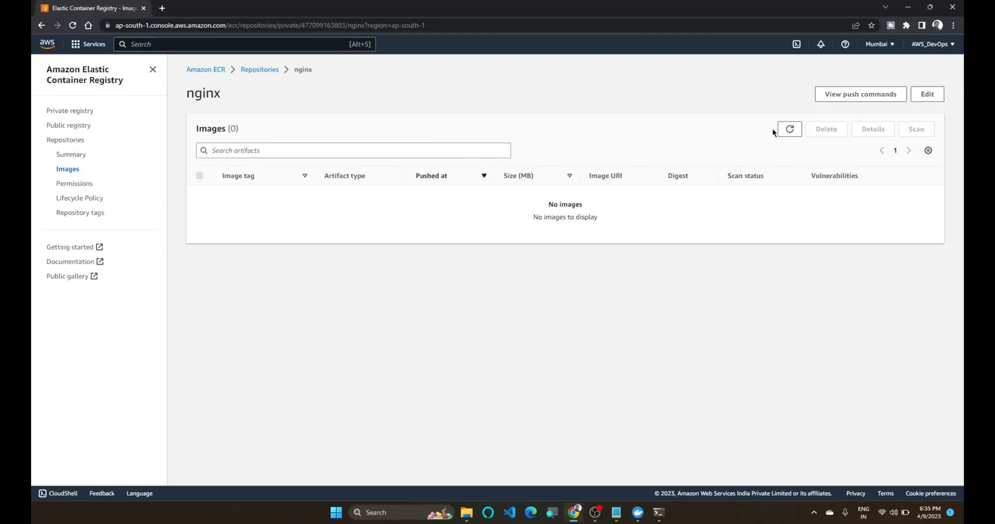
Refresh the nginx Images list to show the pushed latest image
left_click(790, 129)
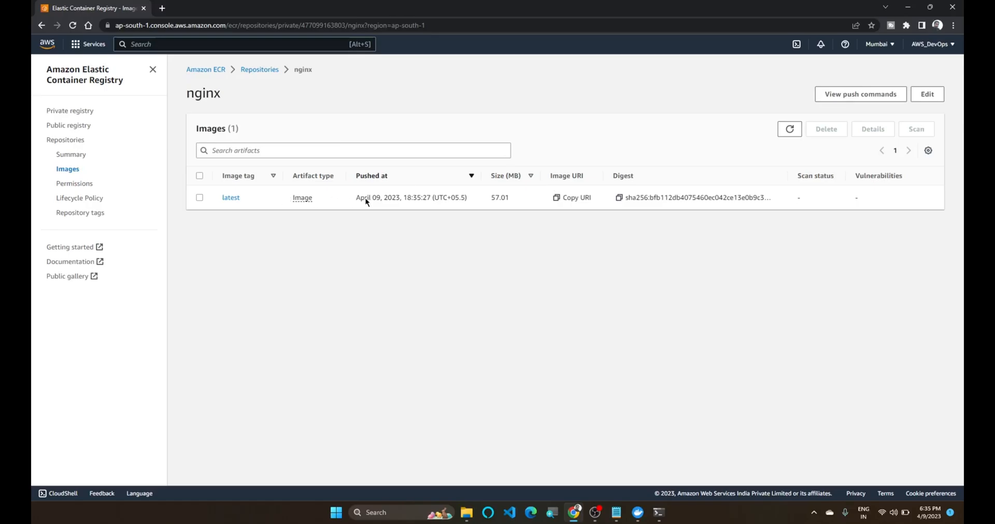
mouse_move(334, 199)
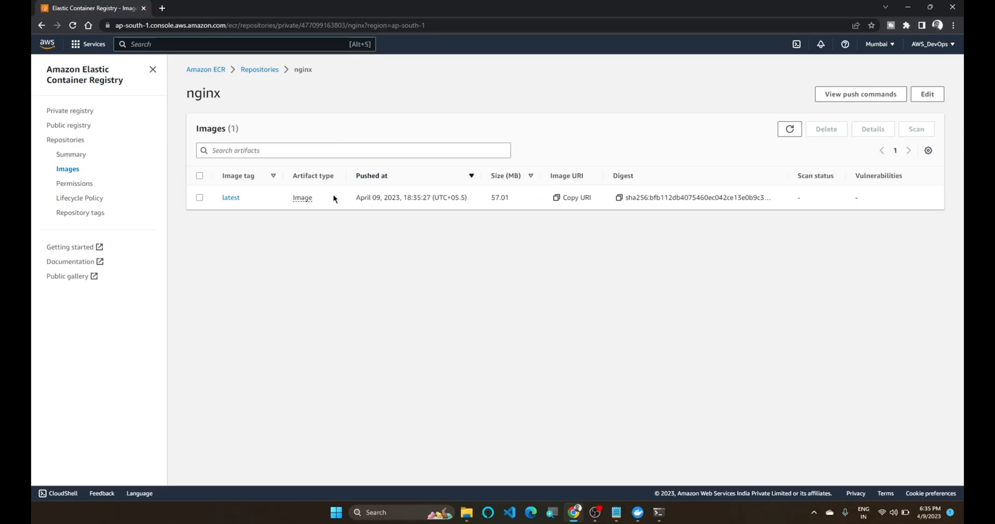
mouse_move(382, 198)
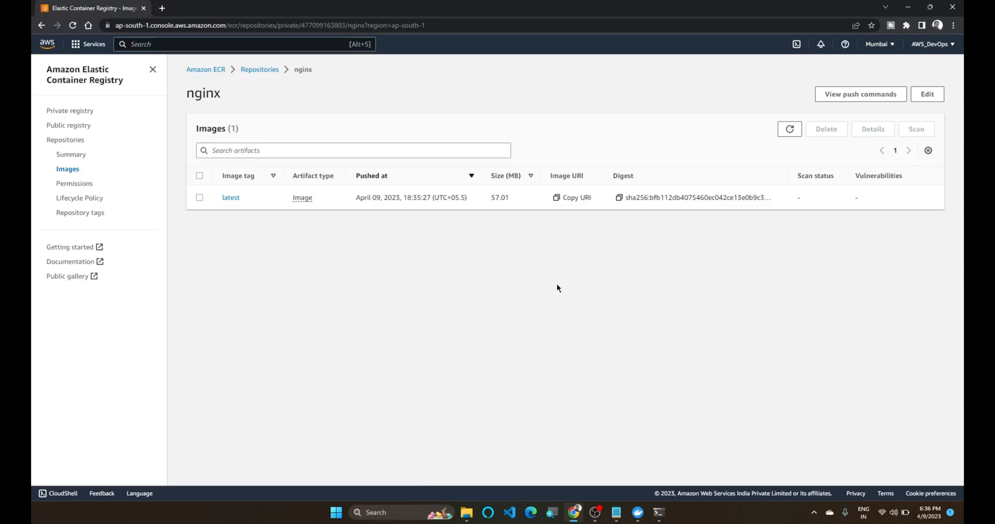
mouse_move(300, 81)
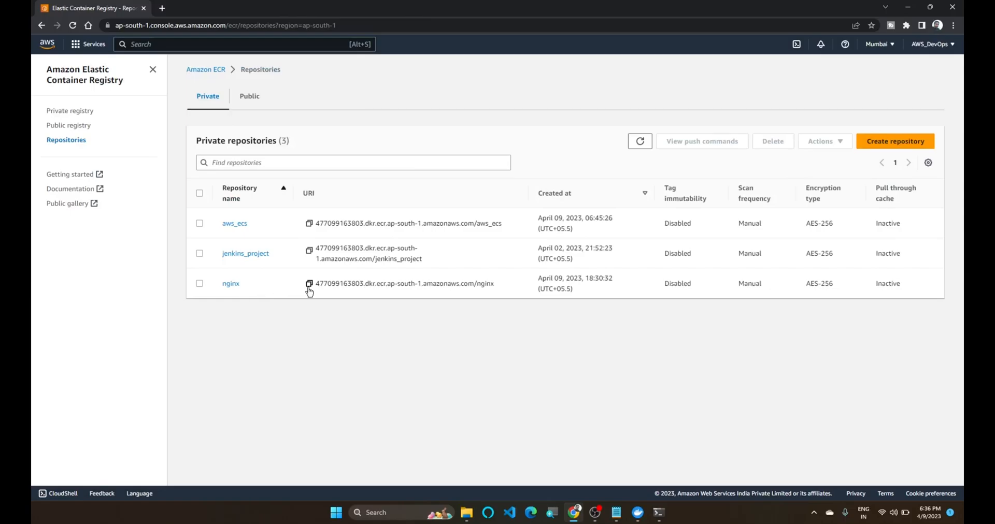
mouse_move(352, 299)
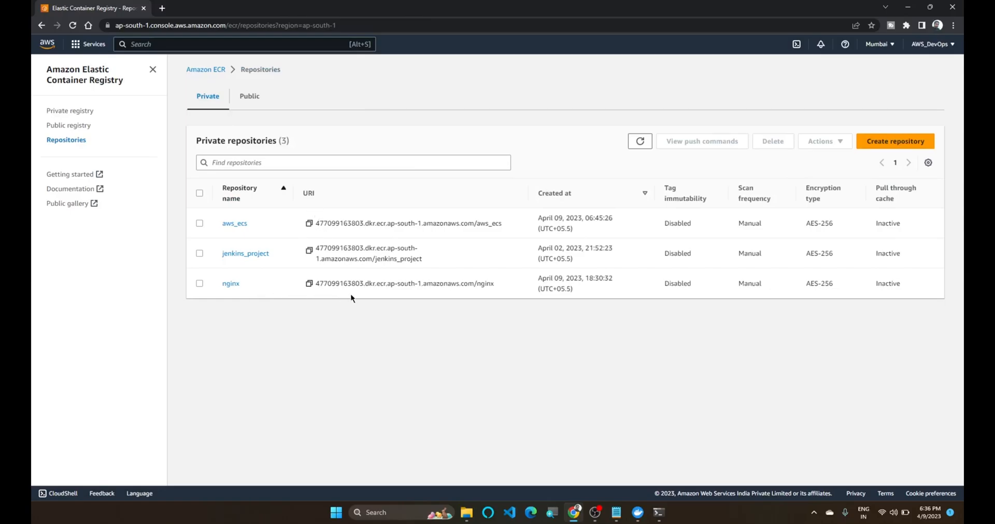
mouse_move(508, 381)
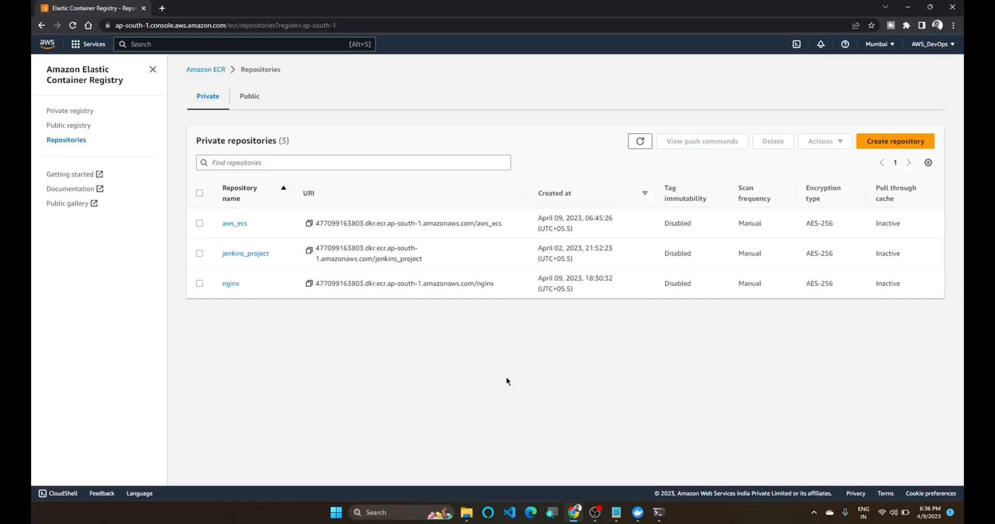
mouse_move(515, 393)
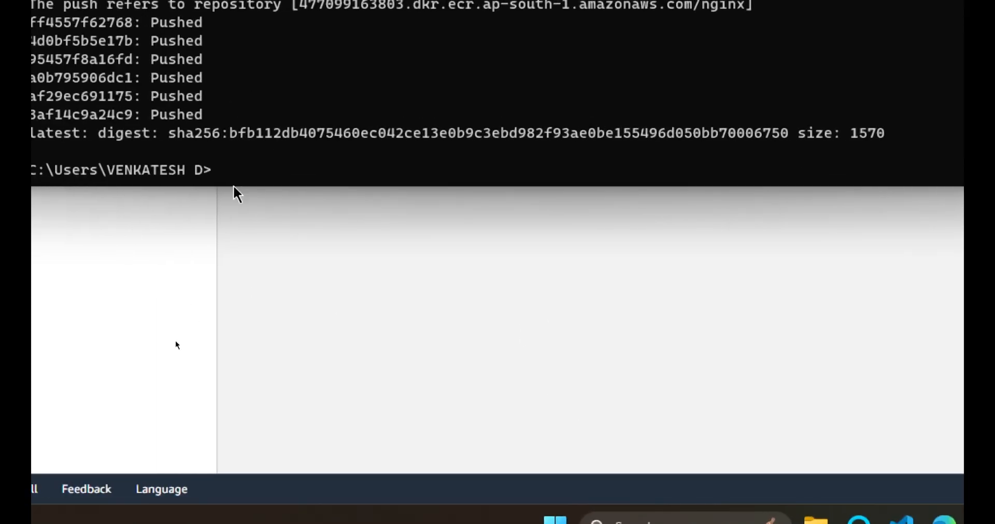
Run docker images and docker rmi nginx to delete the local nginx images
type("docker images")
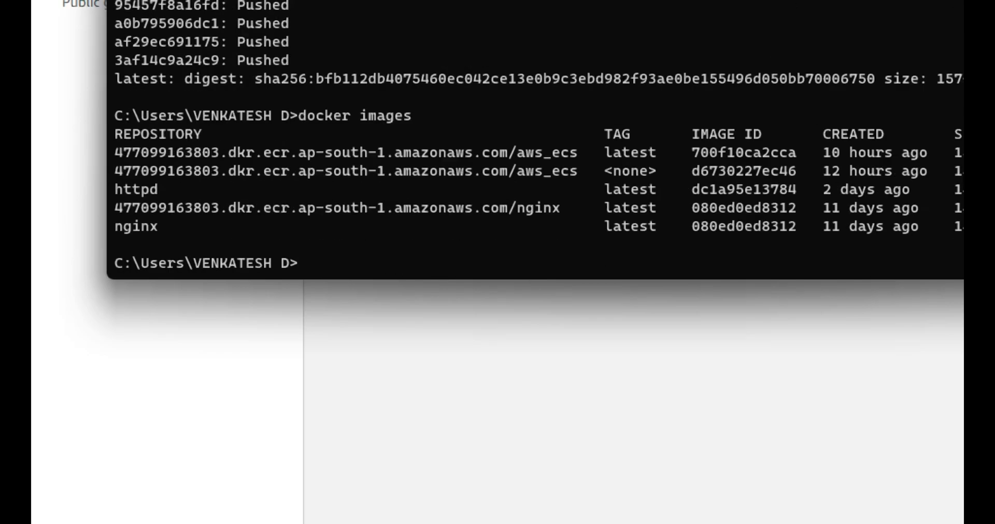
type("docker rmi nginx")
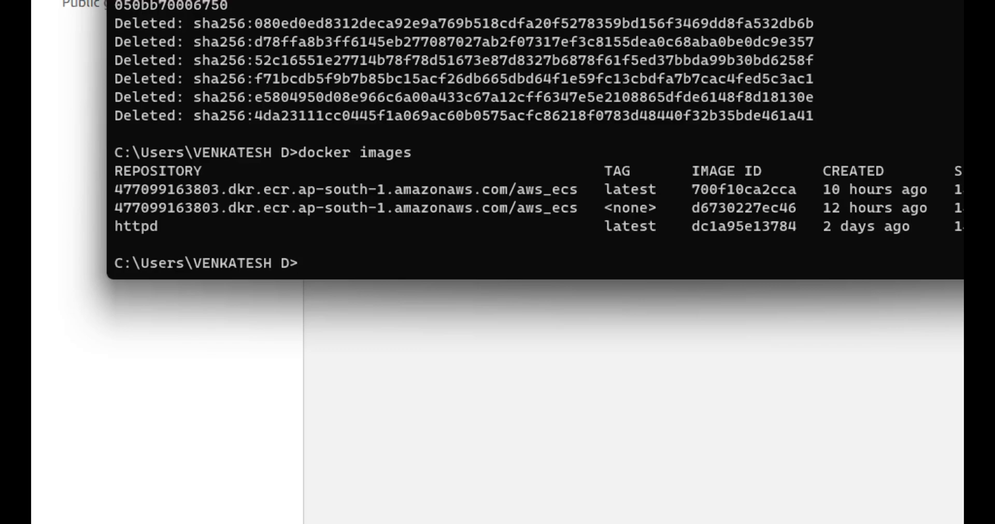
type("docker p")
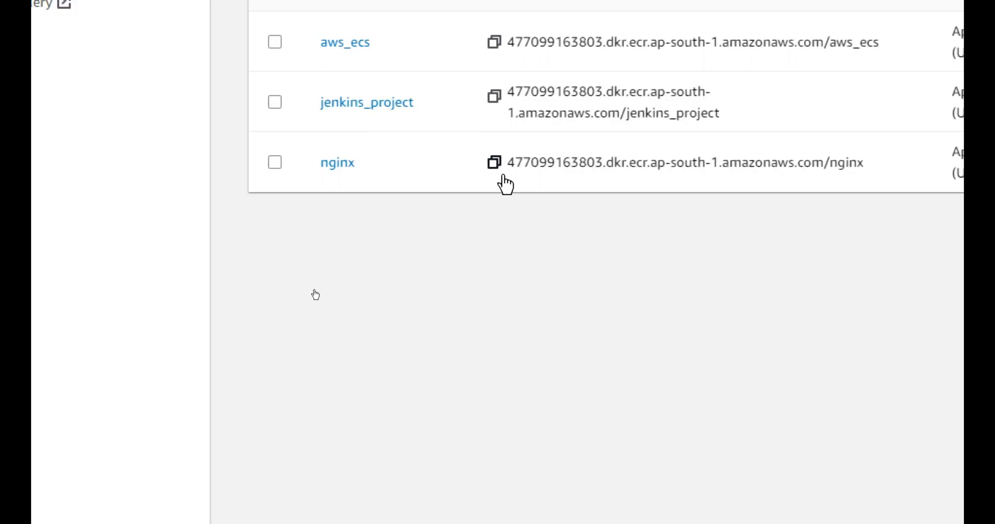
Check the pulled-back nginx image in the local list and close the Magnifier
scroll("down", 3)
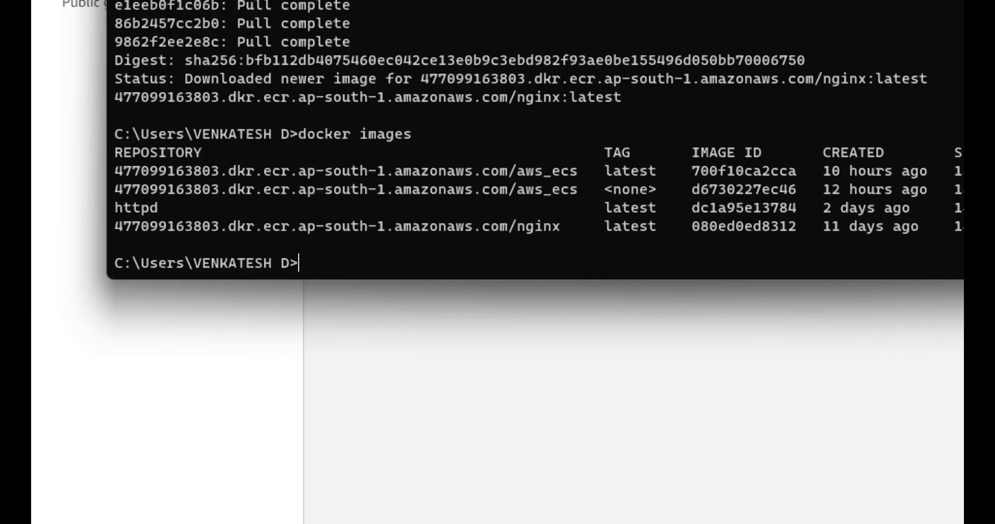
mouse_move(517, 232)
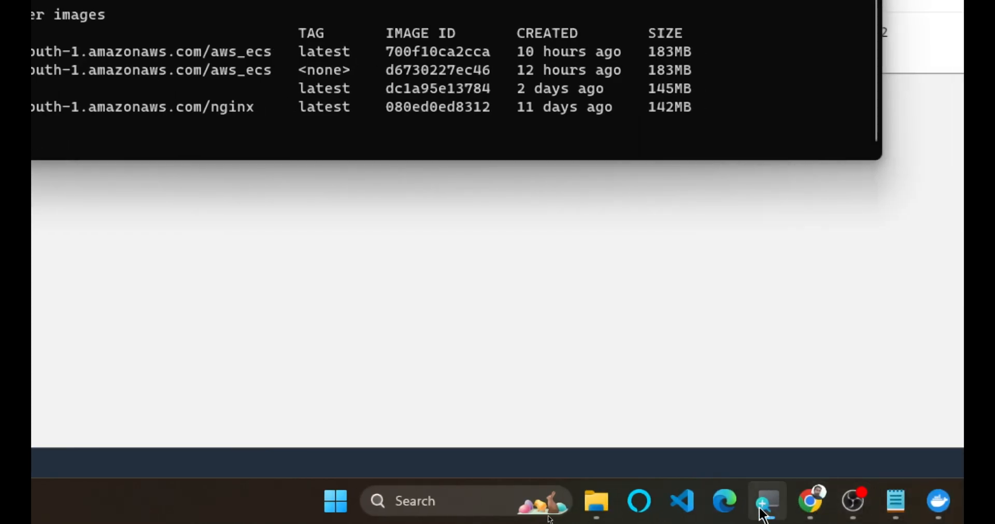
left_click(766, 502)
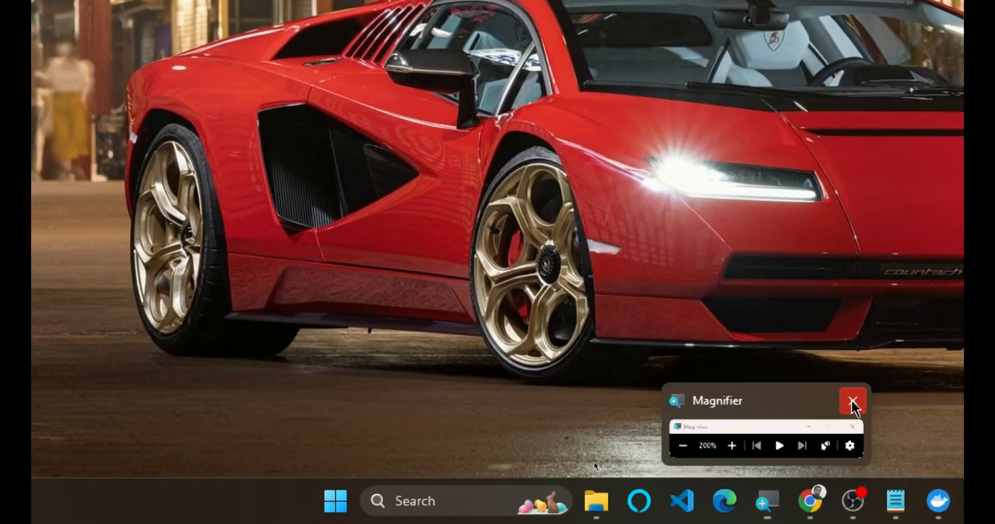
left_click(852, 401)
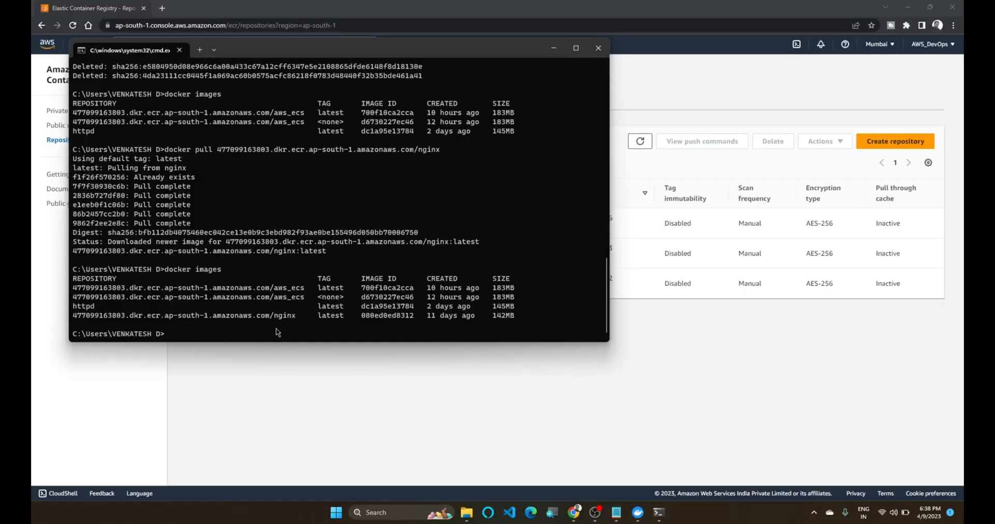